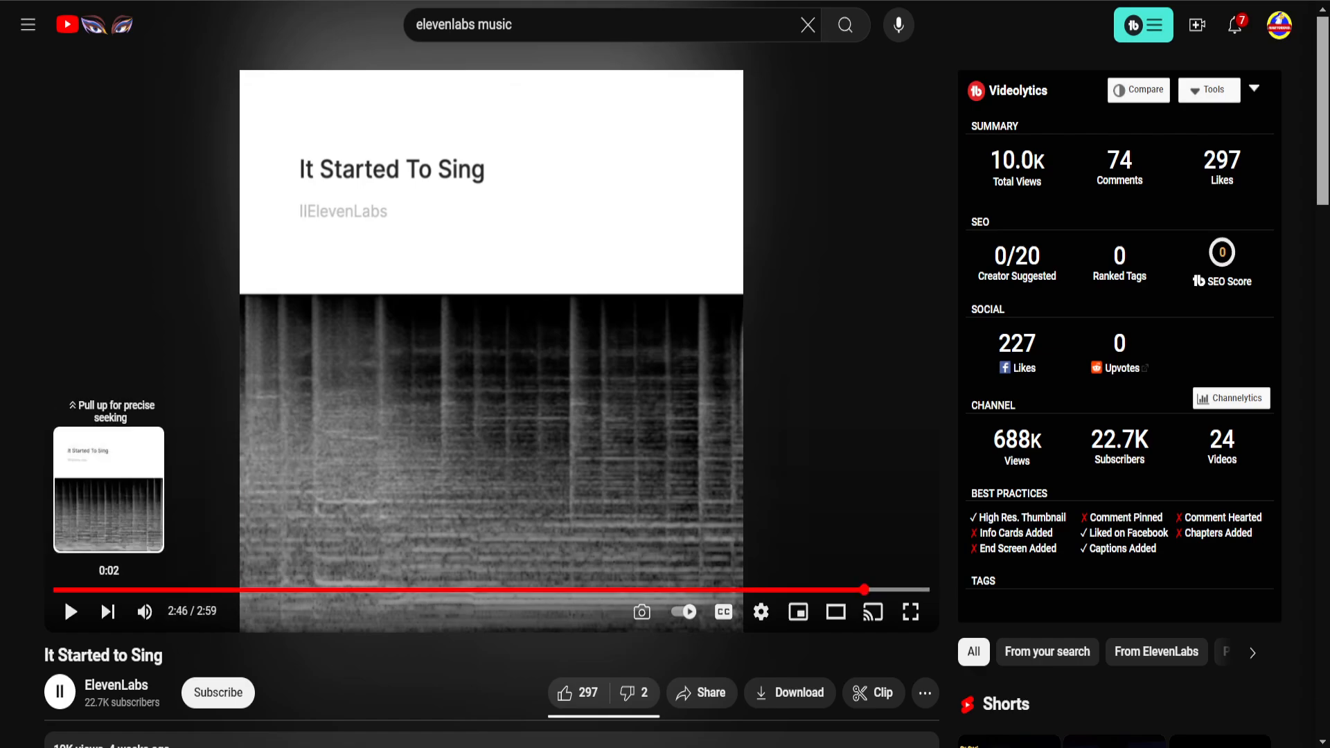
Restart and play the 'It Started to Sing' video, then return to the elevenlabs music results.
left_click(55, 589)
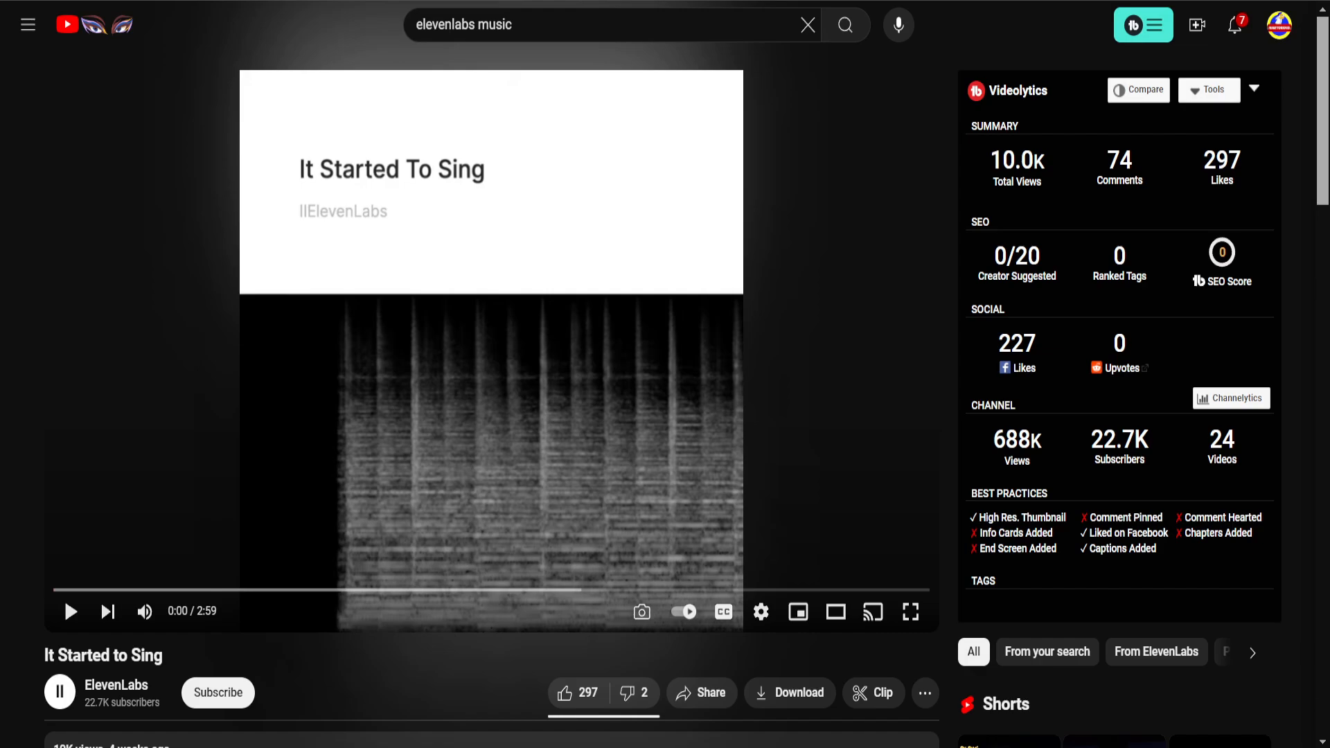
left_click(69, 610)
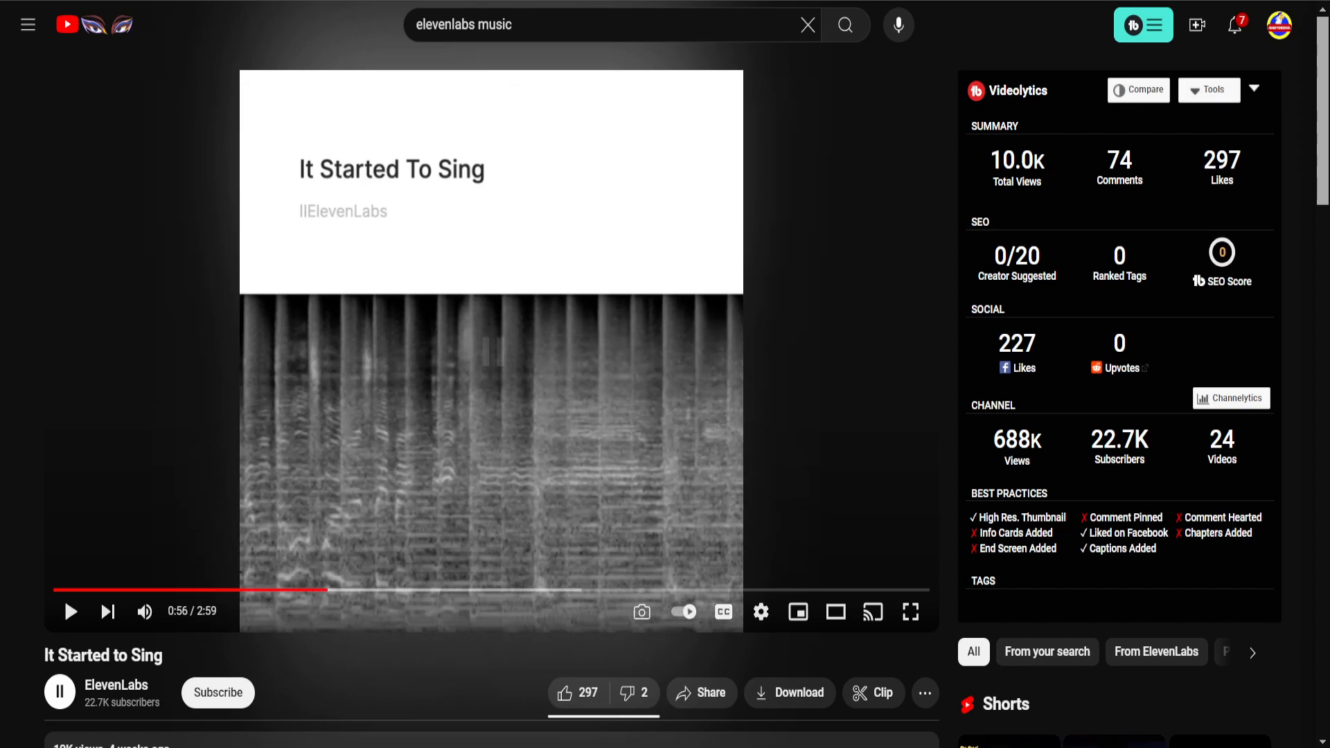
left_click(217, 692)
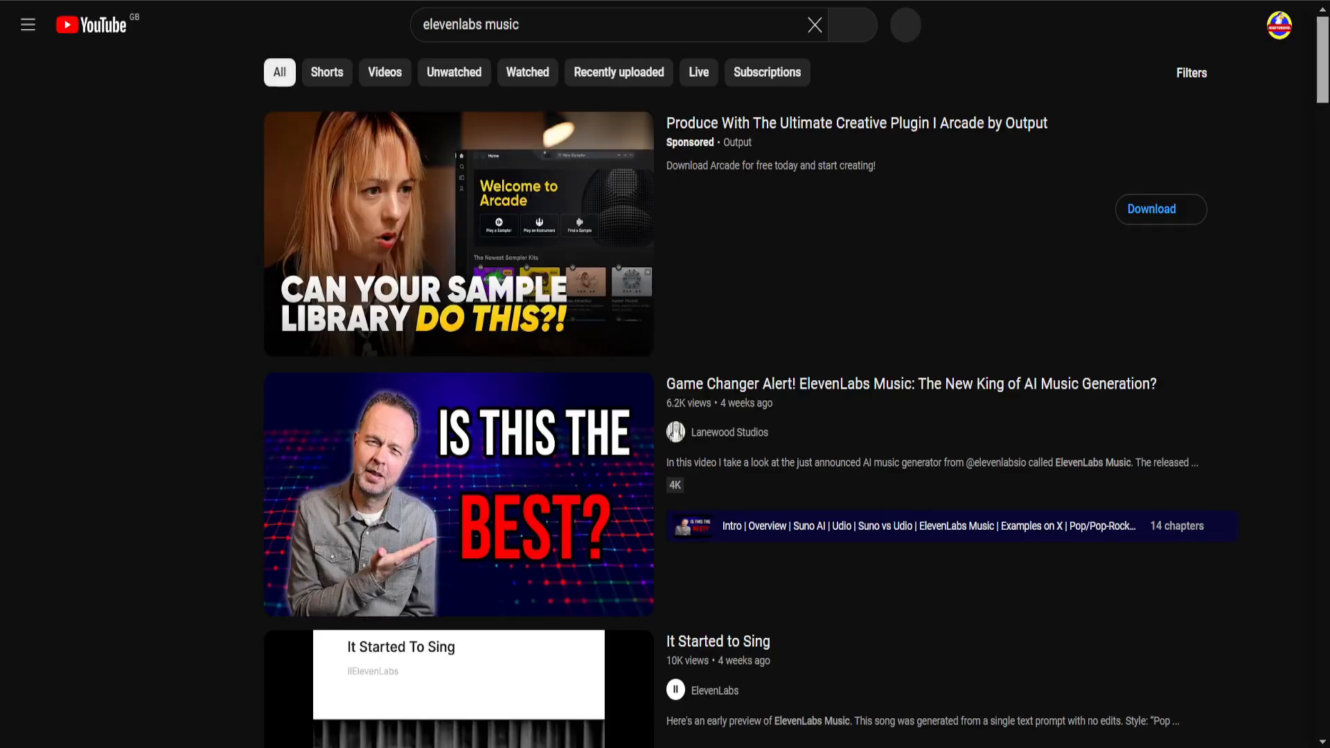
Play the video about voice-acted WoW quests generated with ElevenLabs.
left_click(28, 24)
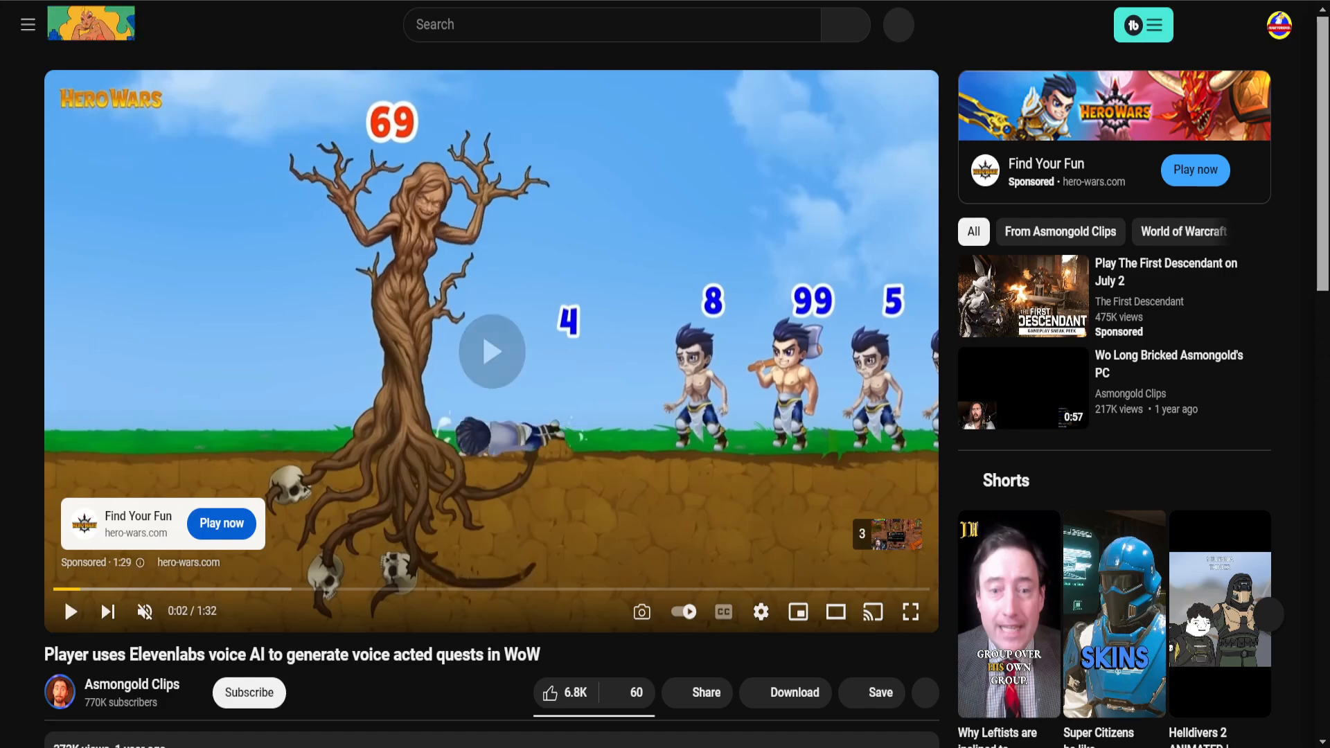
left_click(70, 610)
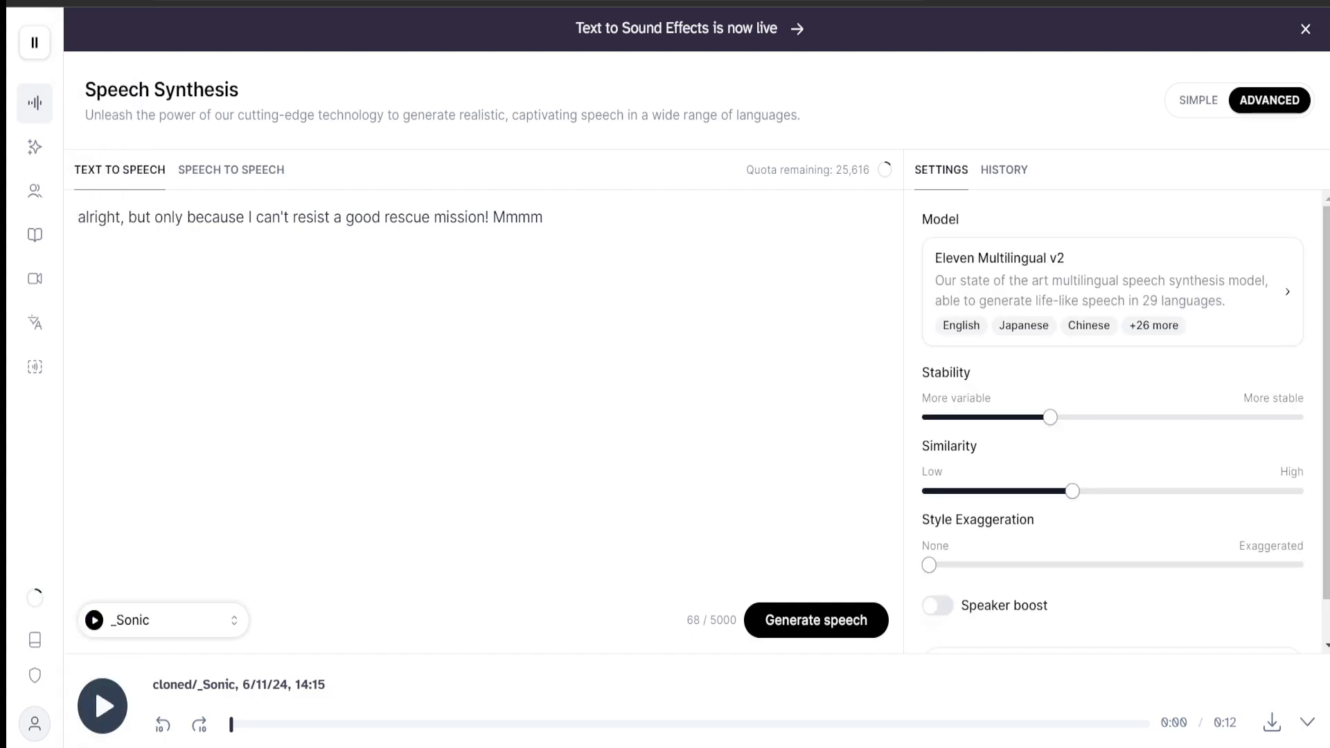
left_click(161, 619)
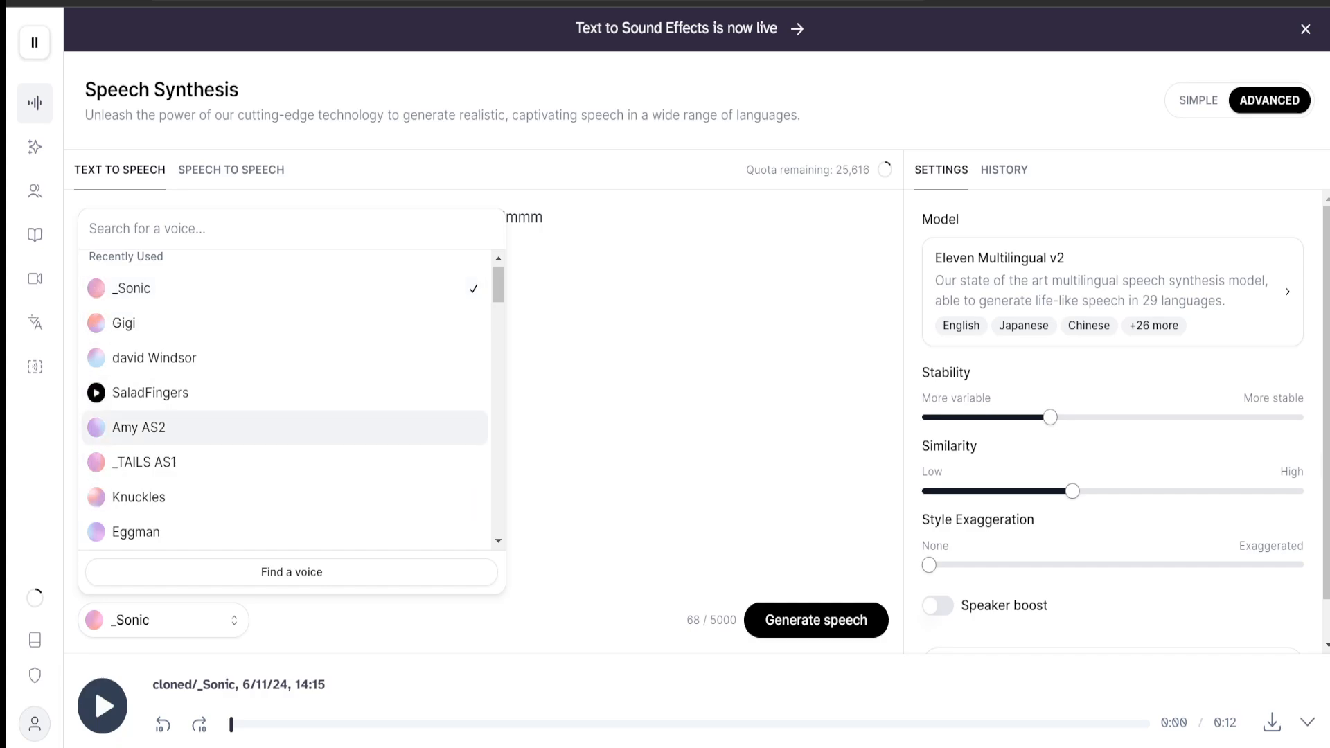
scroll("down", 3)
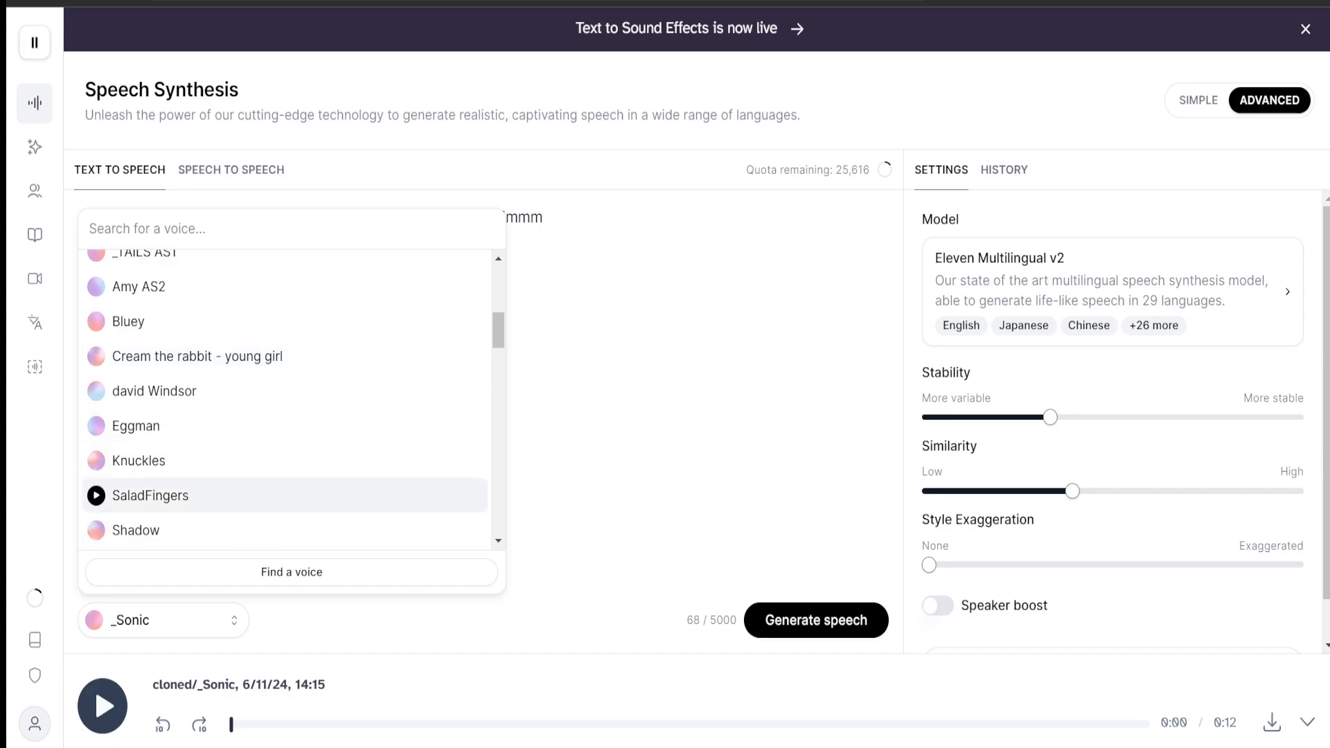
scroll("down", 3)
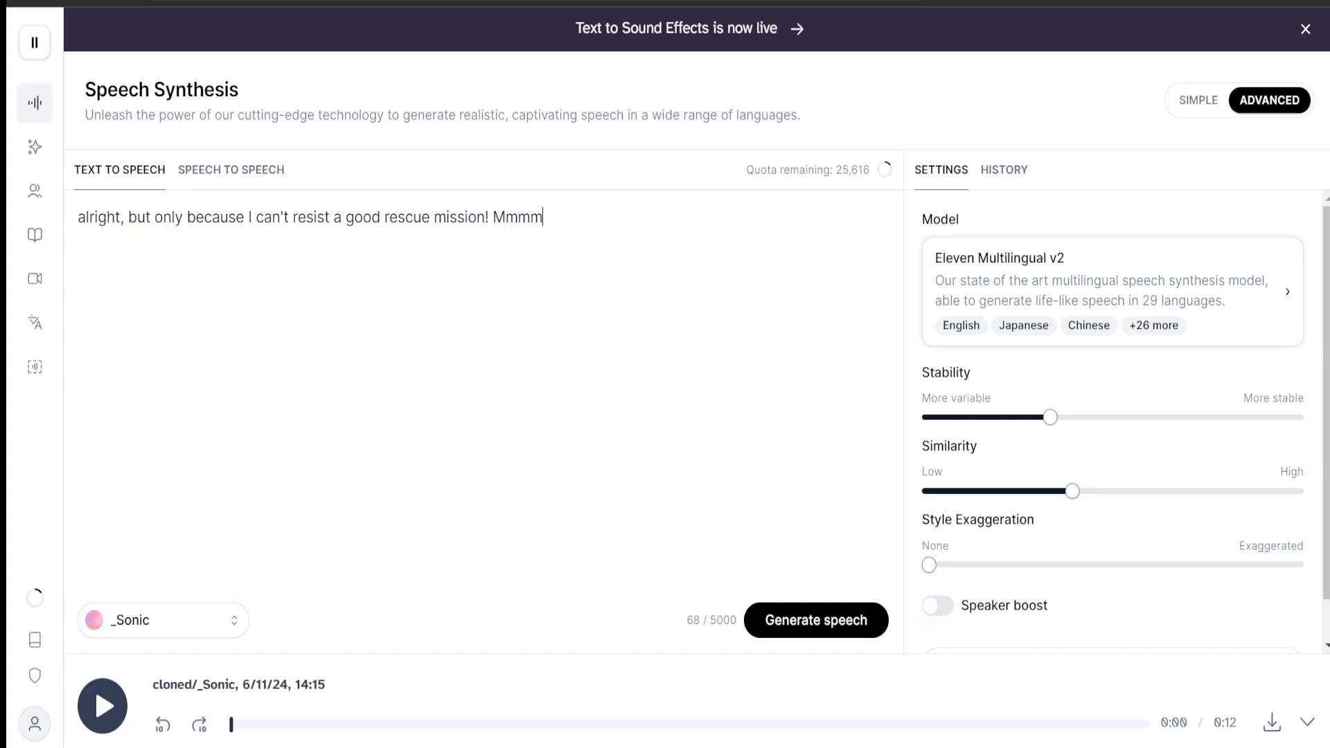
Switch the speech model for the _Sonic rescue-mission line to Eleven English v1.
left_click(1111, 291)
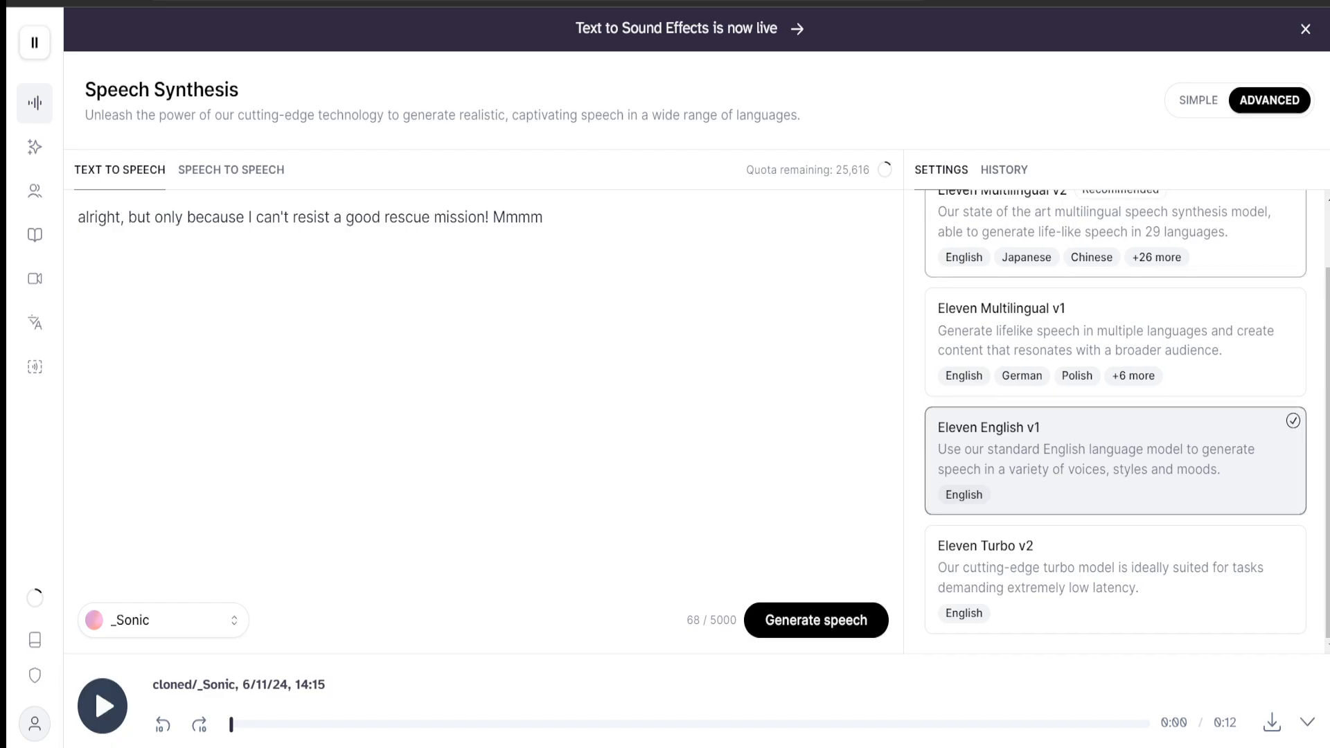
left_click(987, 426)
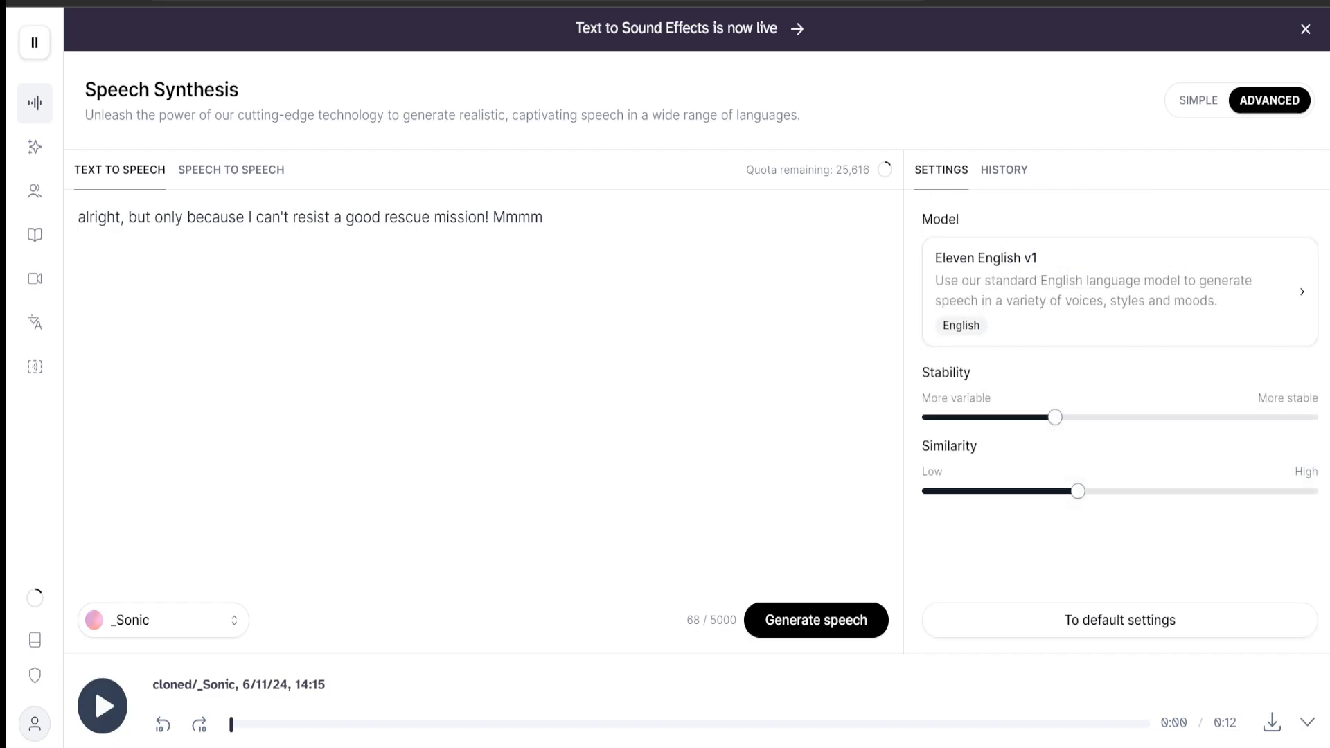
left_click(161, 620)
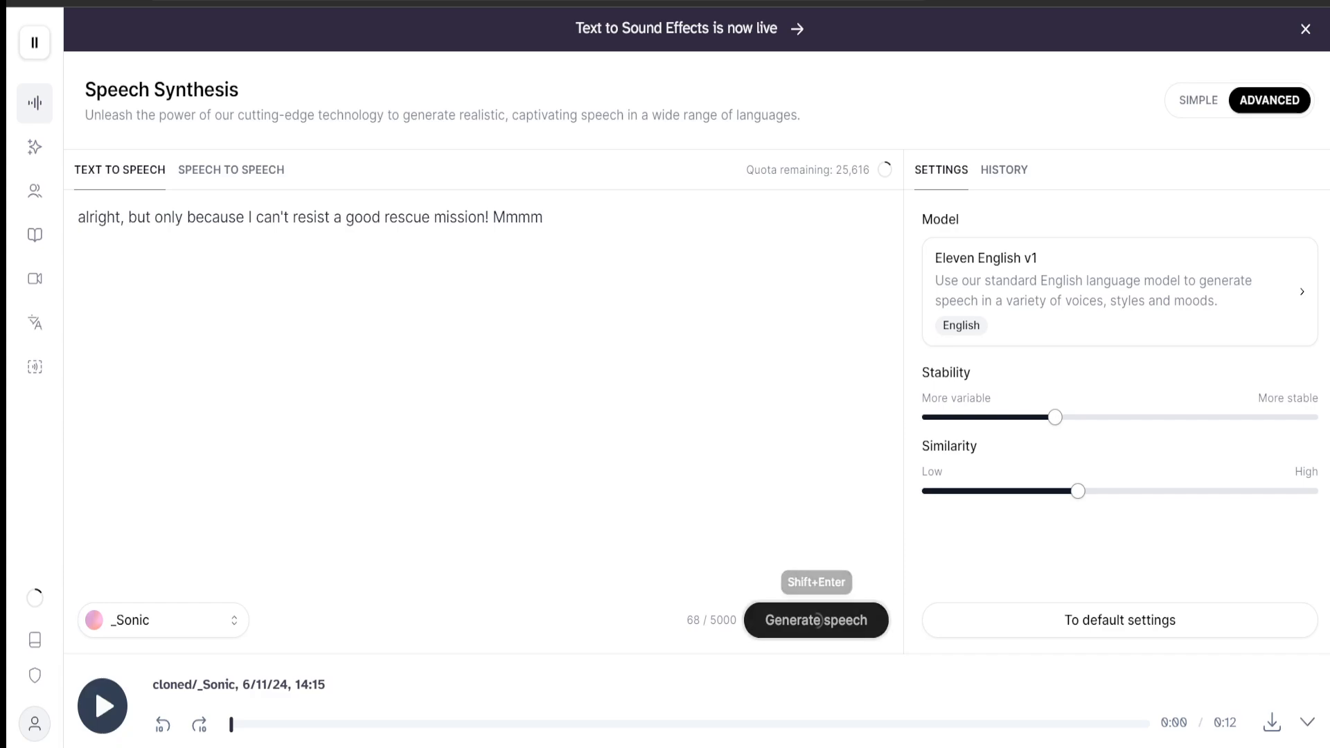
Generate a new _Sonic clip of the rescue-mission line and listen to it.
left_click(814, 620)
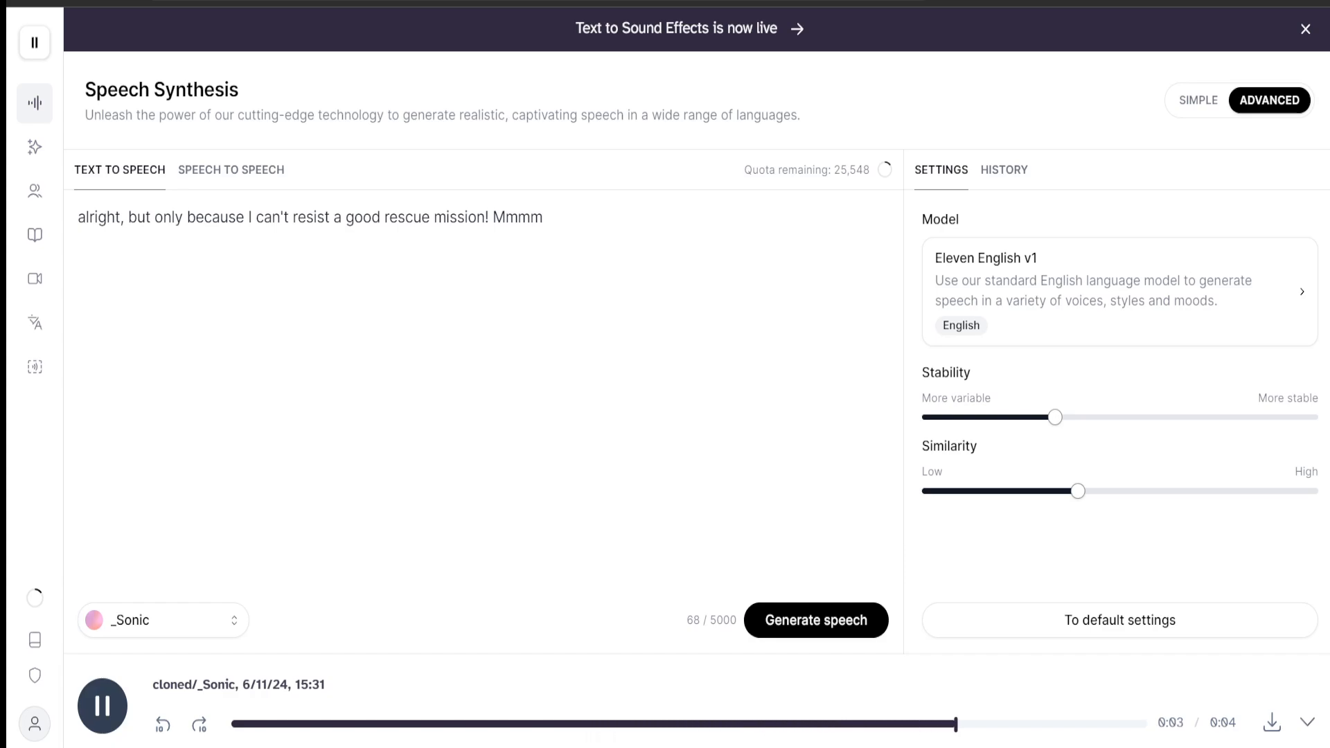
left_click(102, 706)
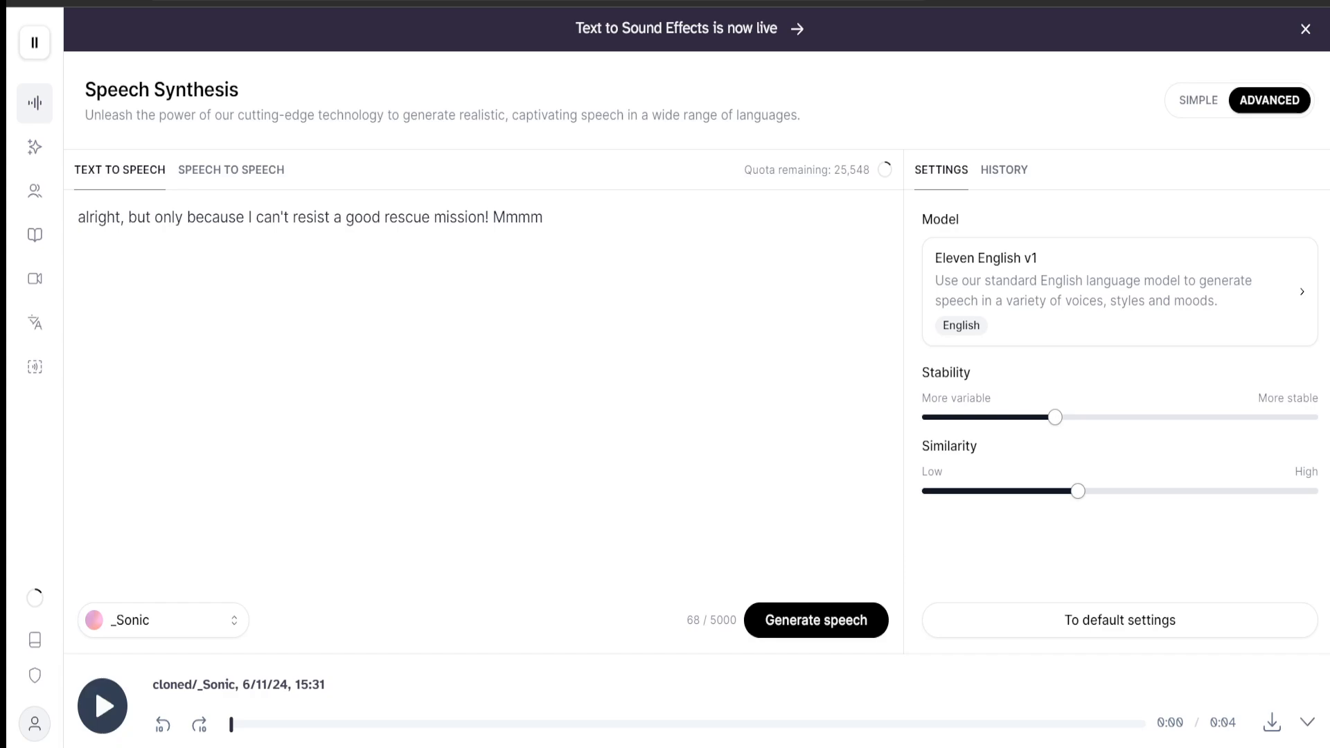
left_click(231, 170)
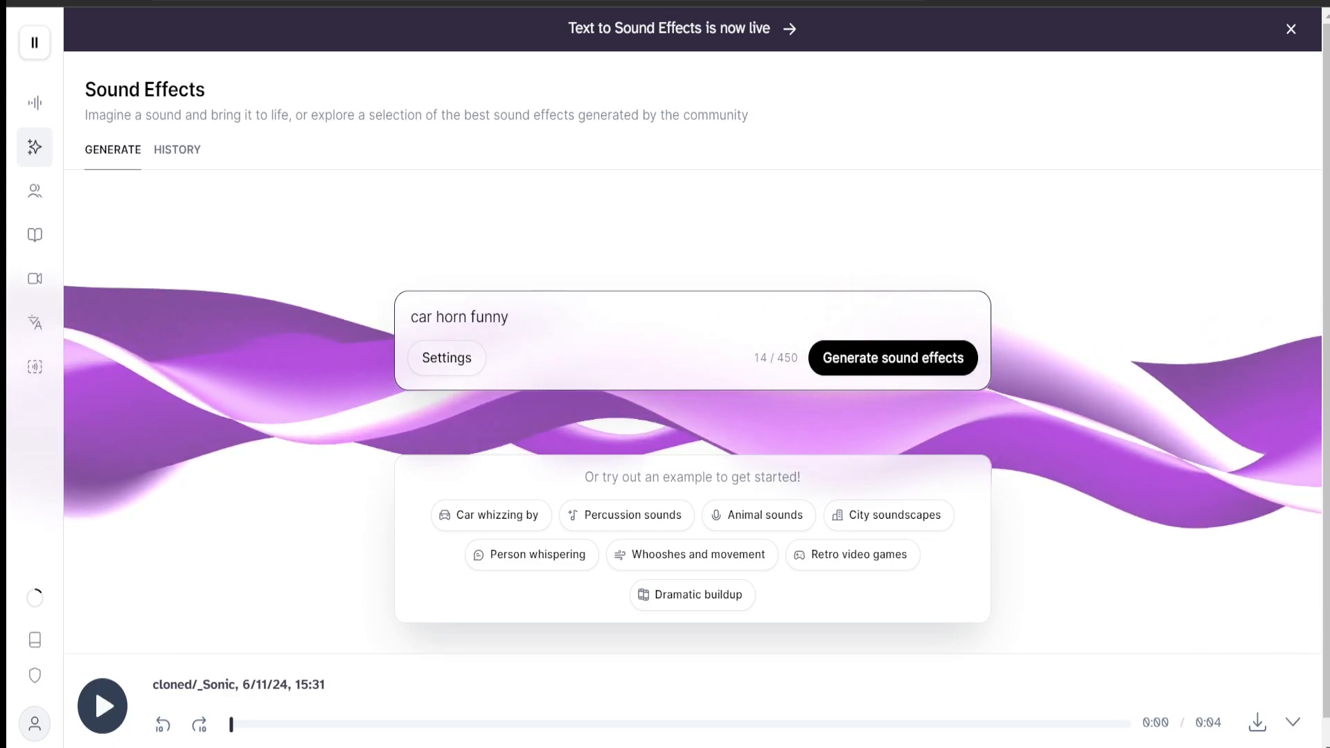
Generate 'car horn funny' sound effects and preview Generations 1, 2 and 3.
left_click(892, 357)
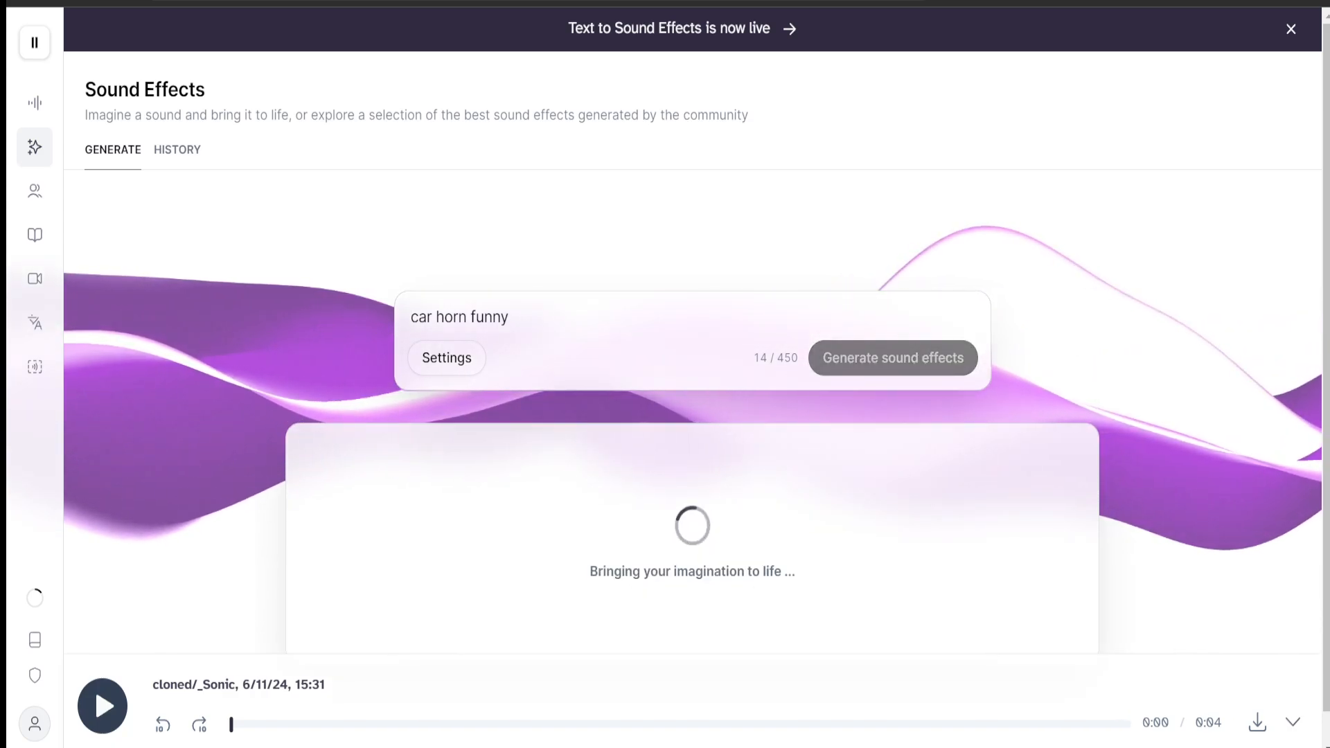
left_click(1289, 30)
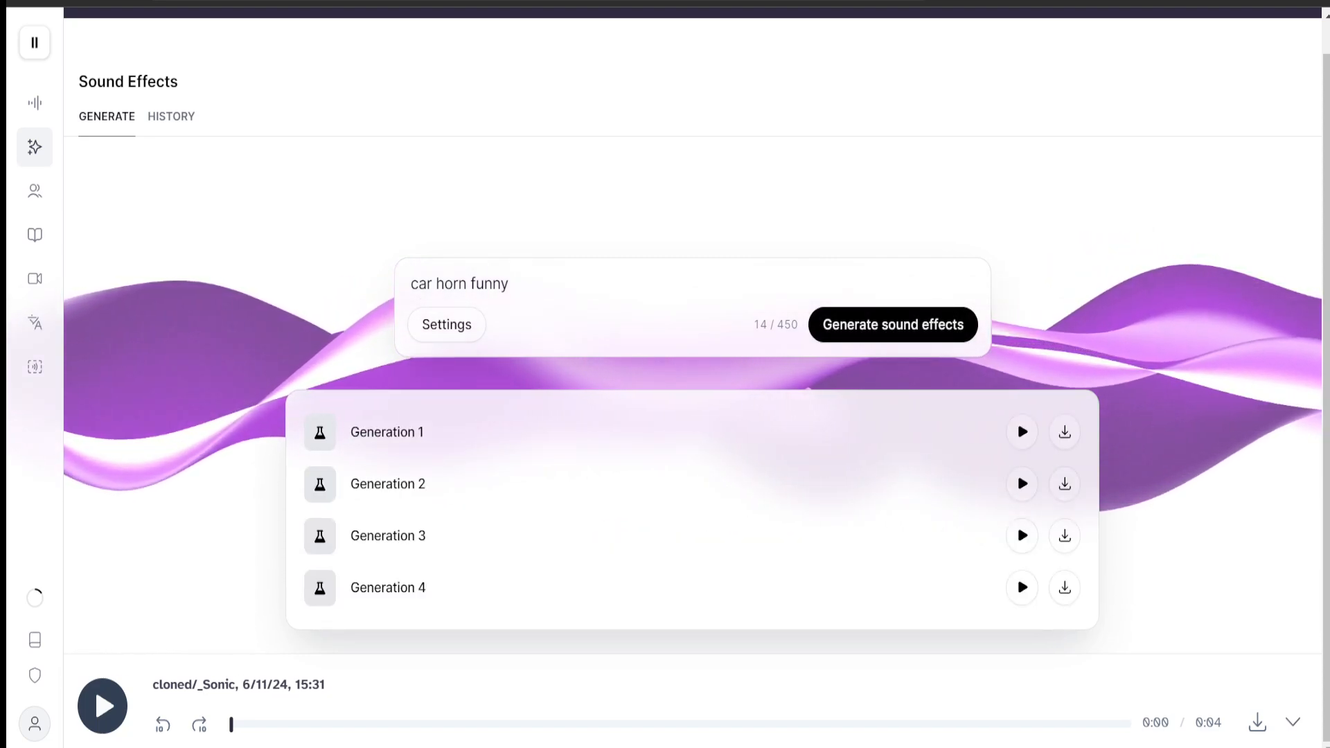
left_click(1021, 432)
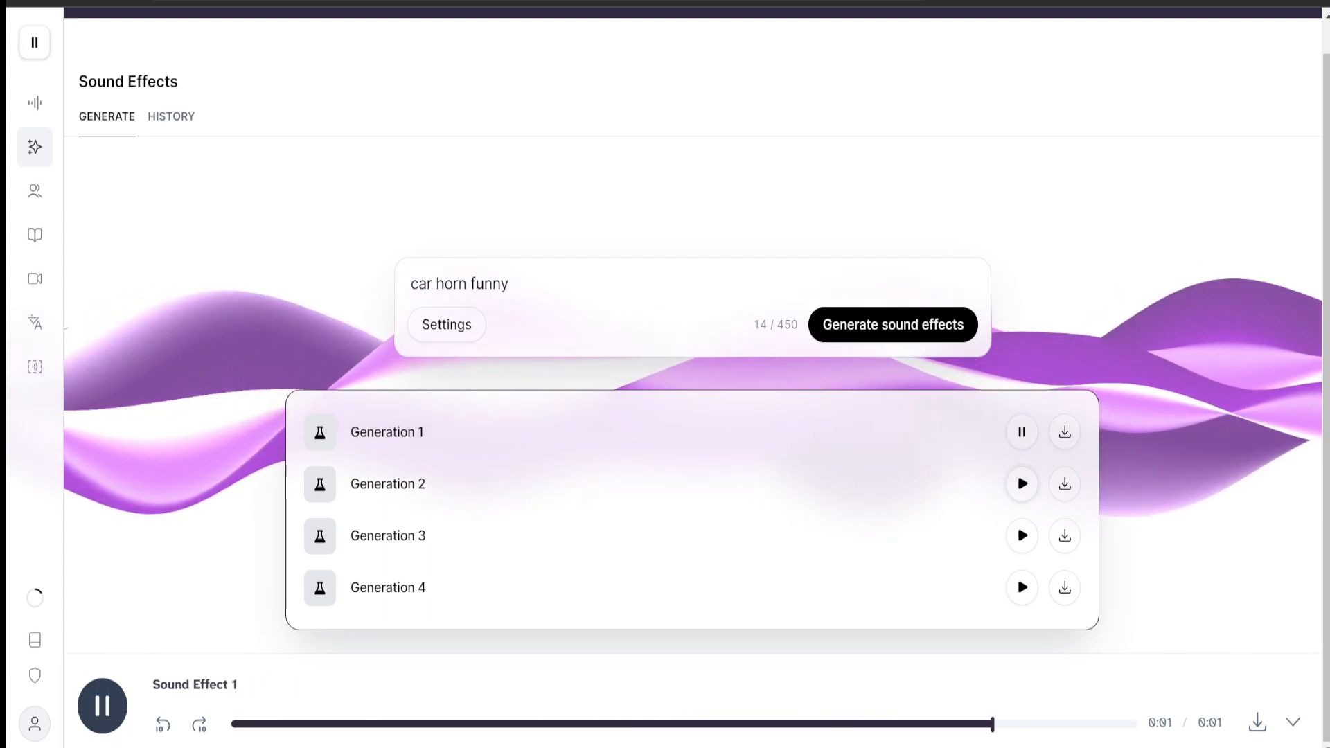
left_click(1020, 483)
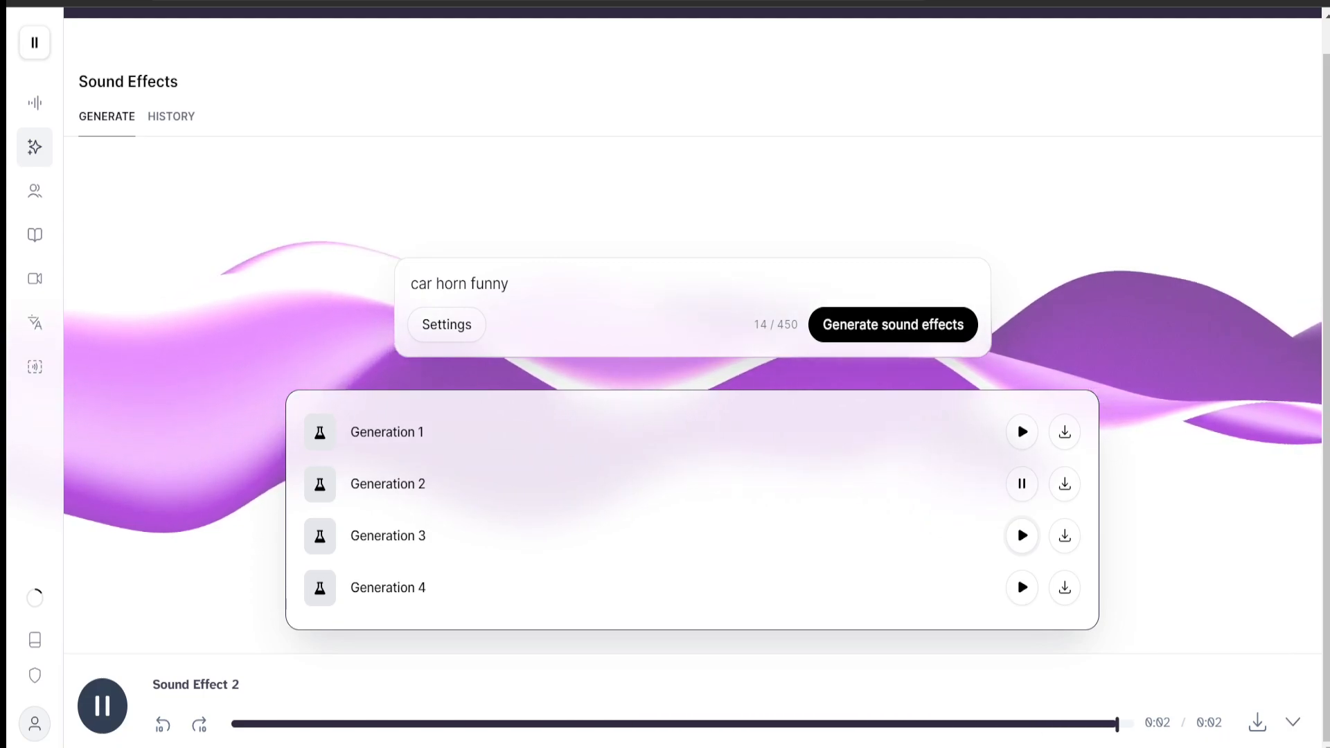
left_click(1021, 535)
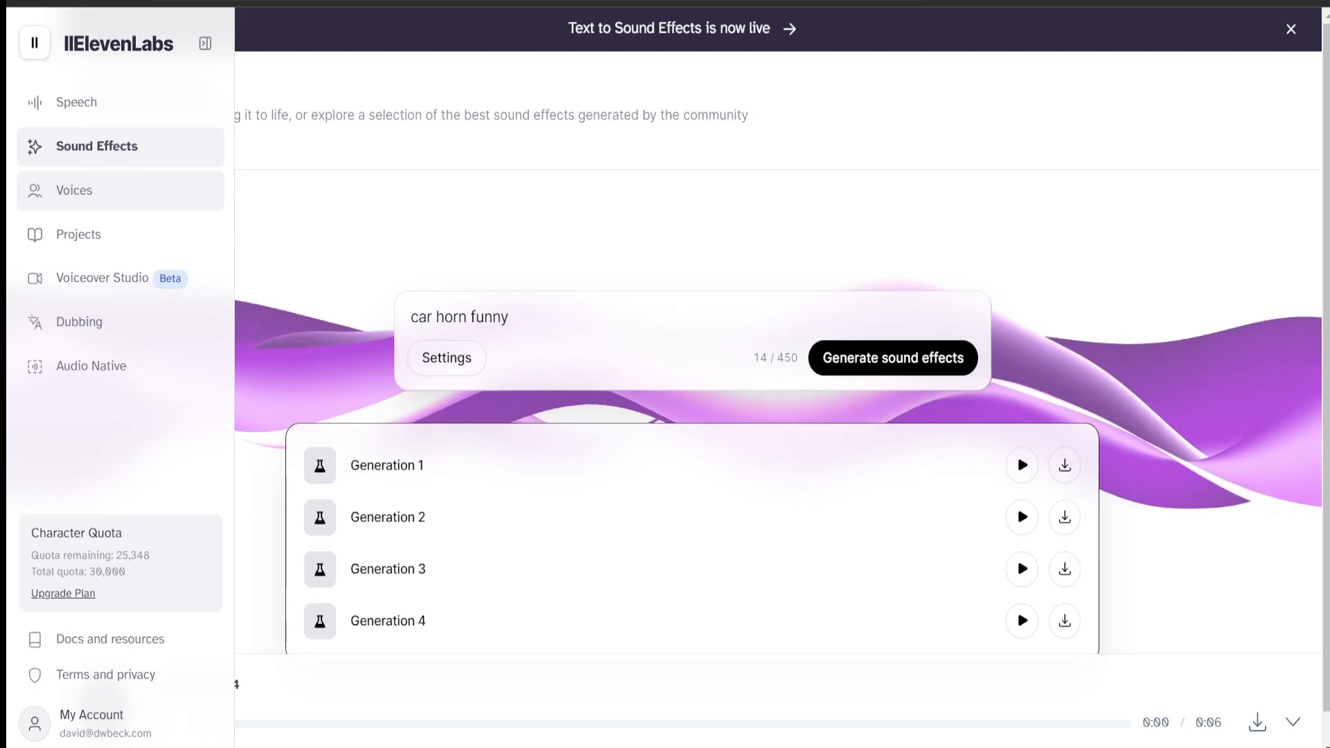
Visit VoiceLab, peek at the new-voice type chooser, and dismiss it.
left_click(75, 189)
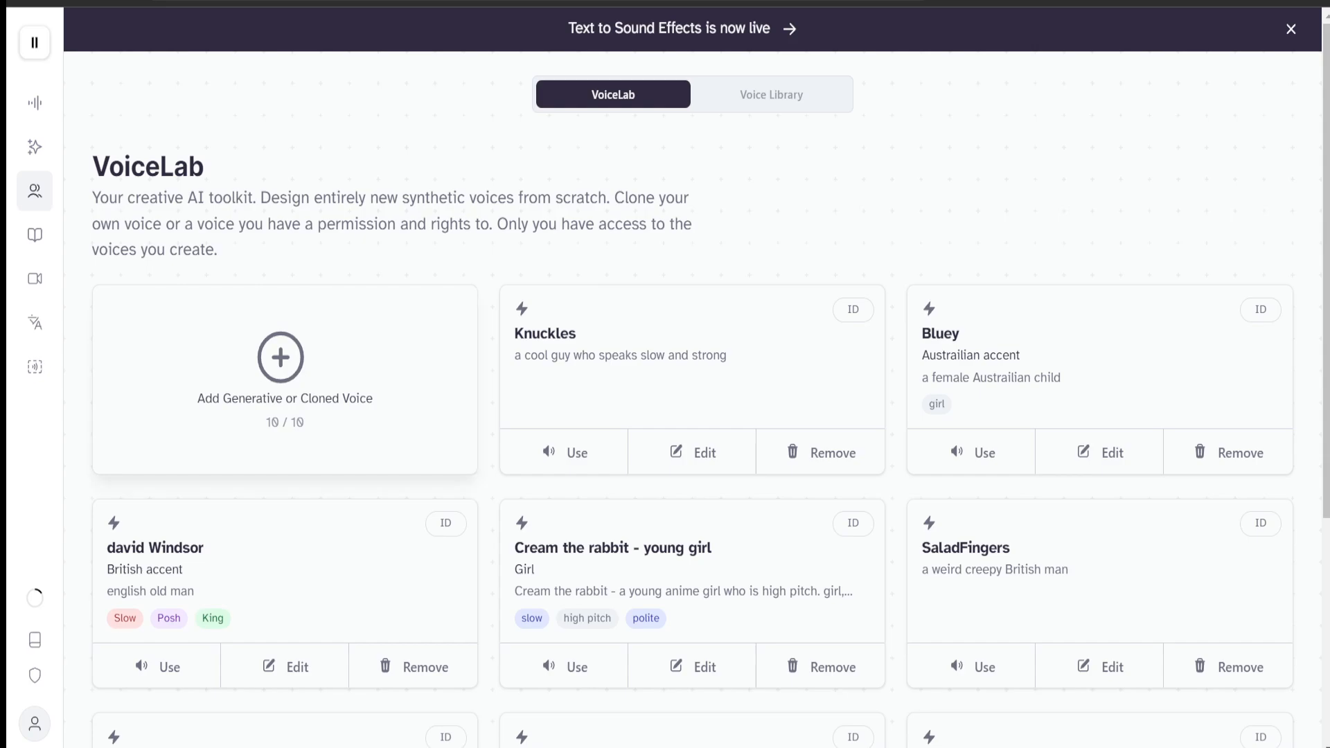
left_click(279, 356)
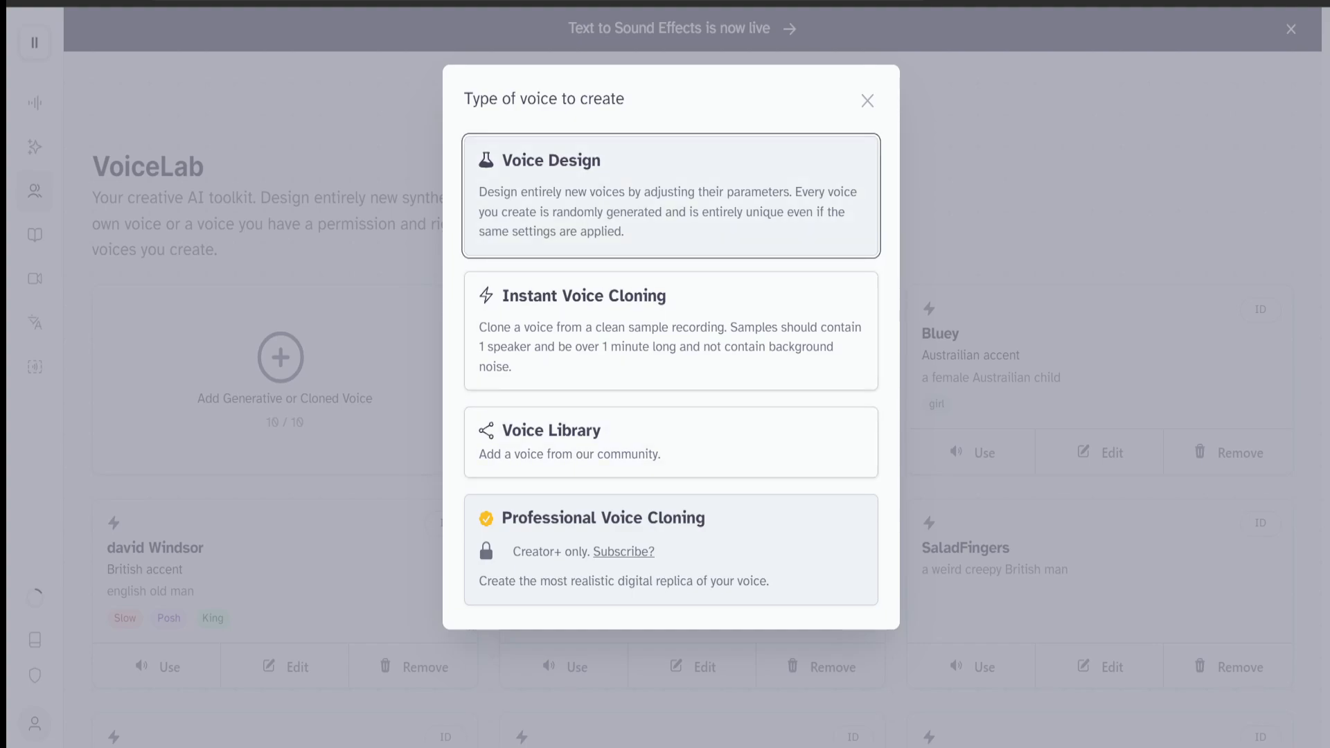
mouse_move(670, 442)
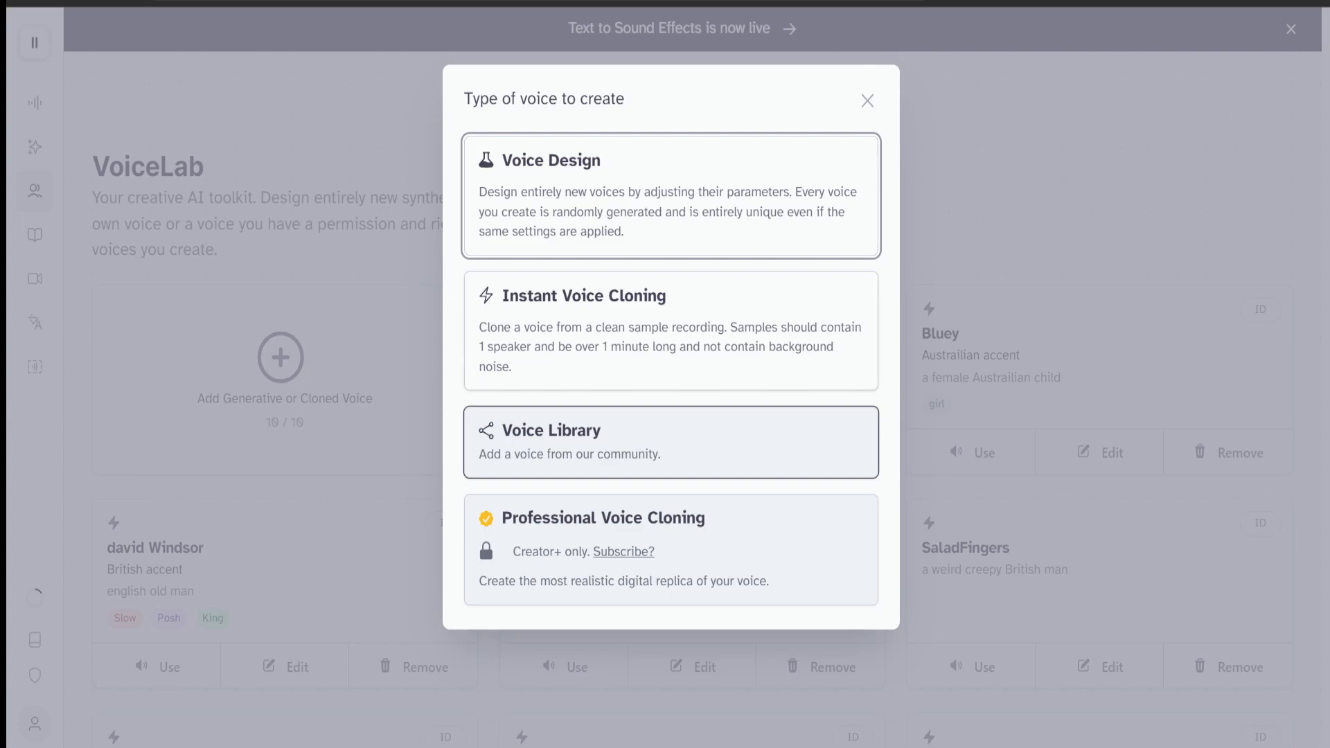
left_click(866, 100)
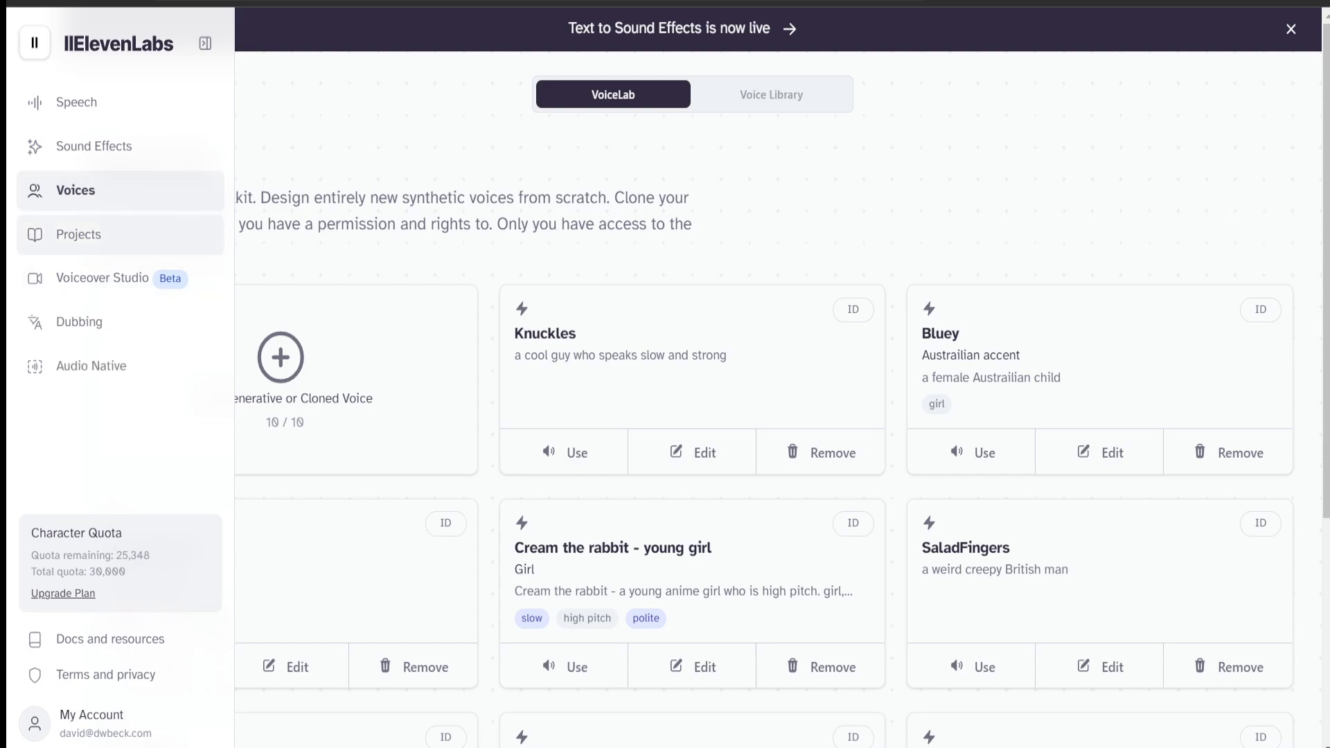
Review the Projects page introduction.
left_click(78, 235)
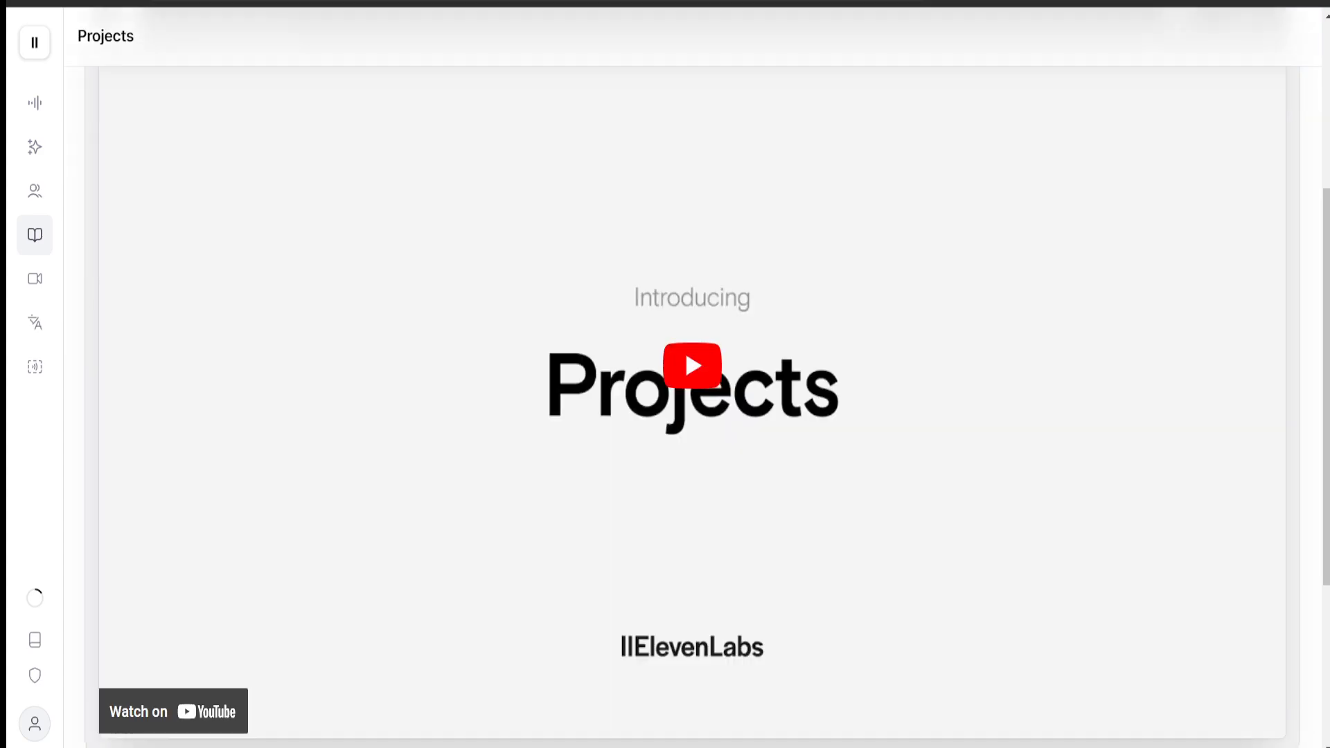
scroll("down", 3)
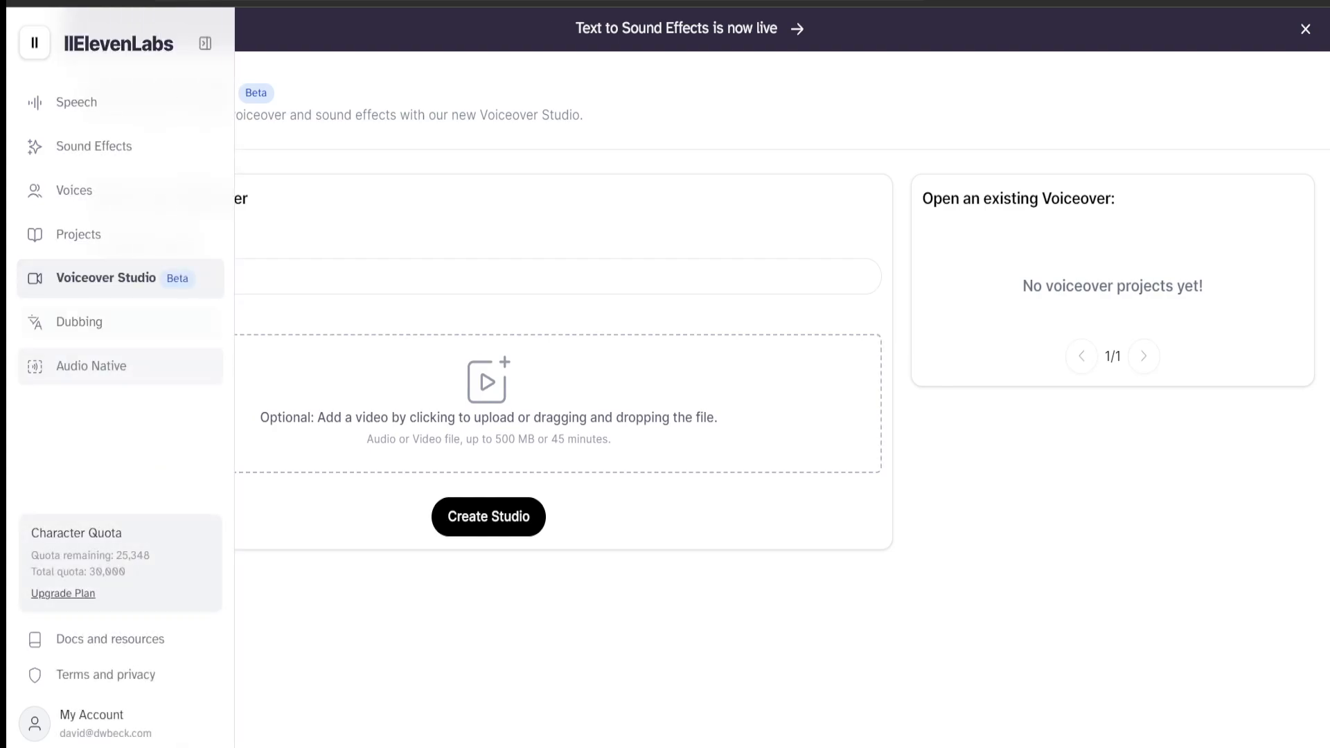
Go to the Dubbing page and highlight its description text.
left_click(79, 321)
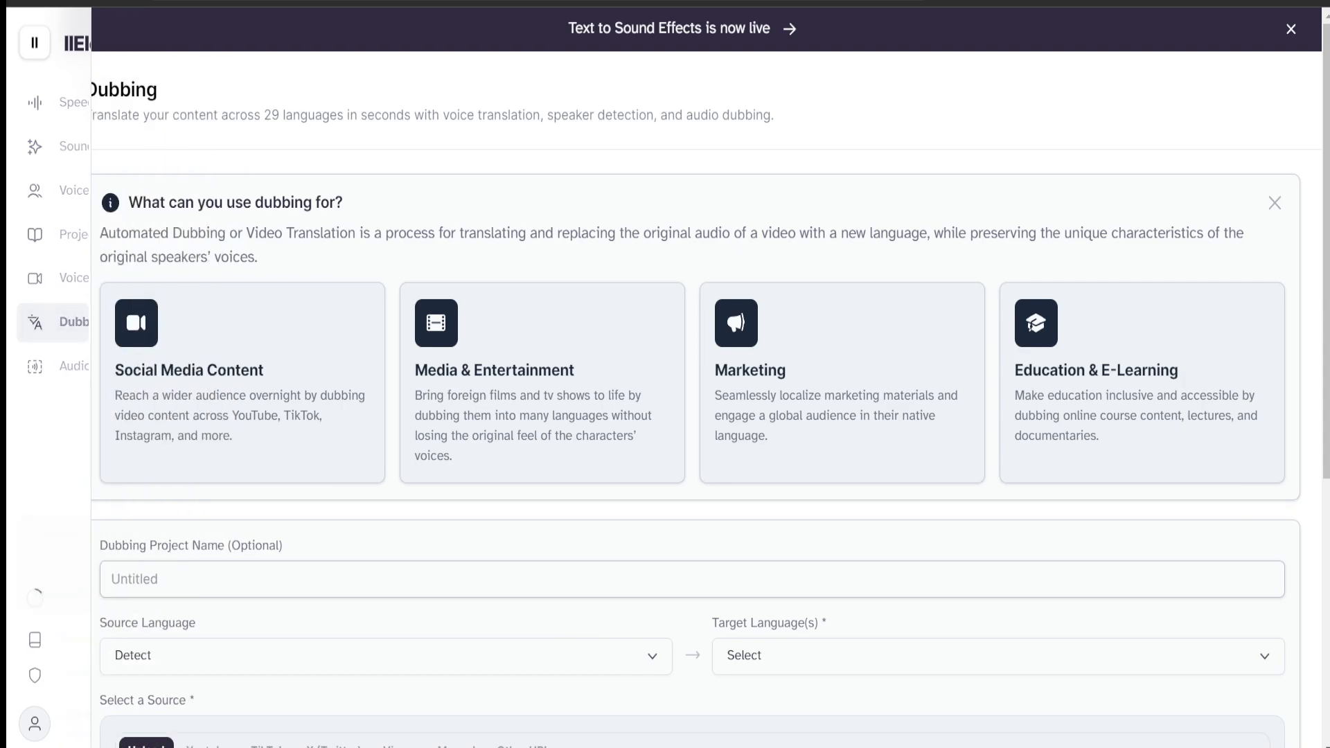
left_click(34, 43)
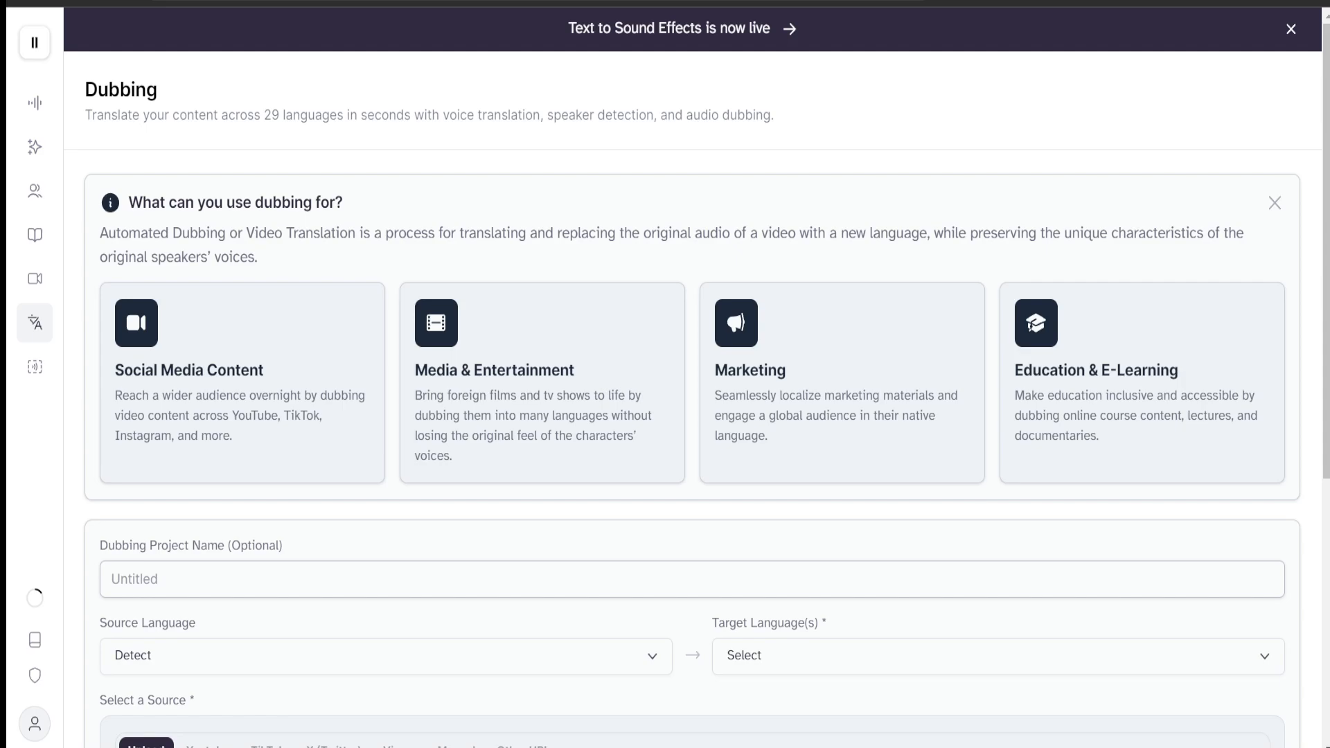
left_click_drag(95, 116, 214, 115)
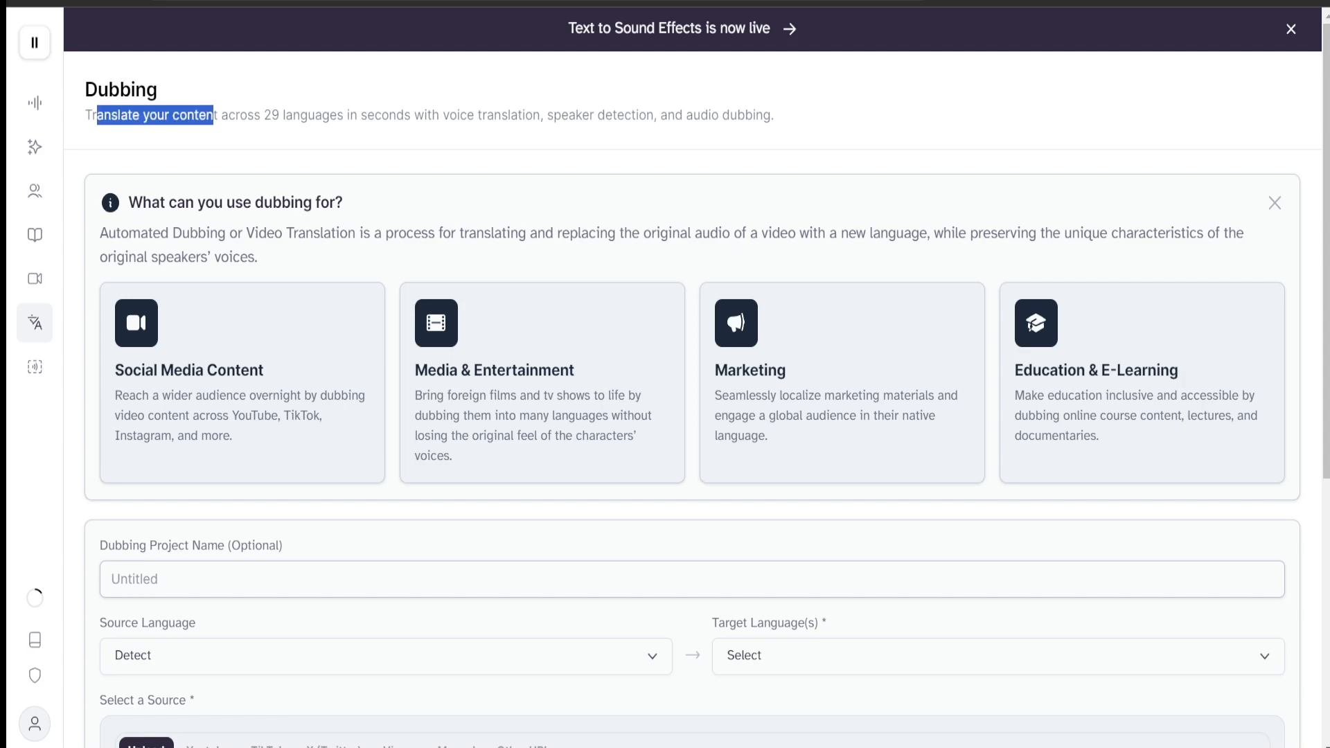
left_click_drag(215, 114, 381, 114)
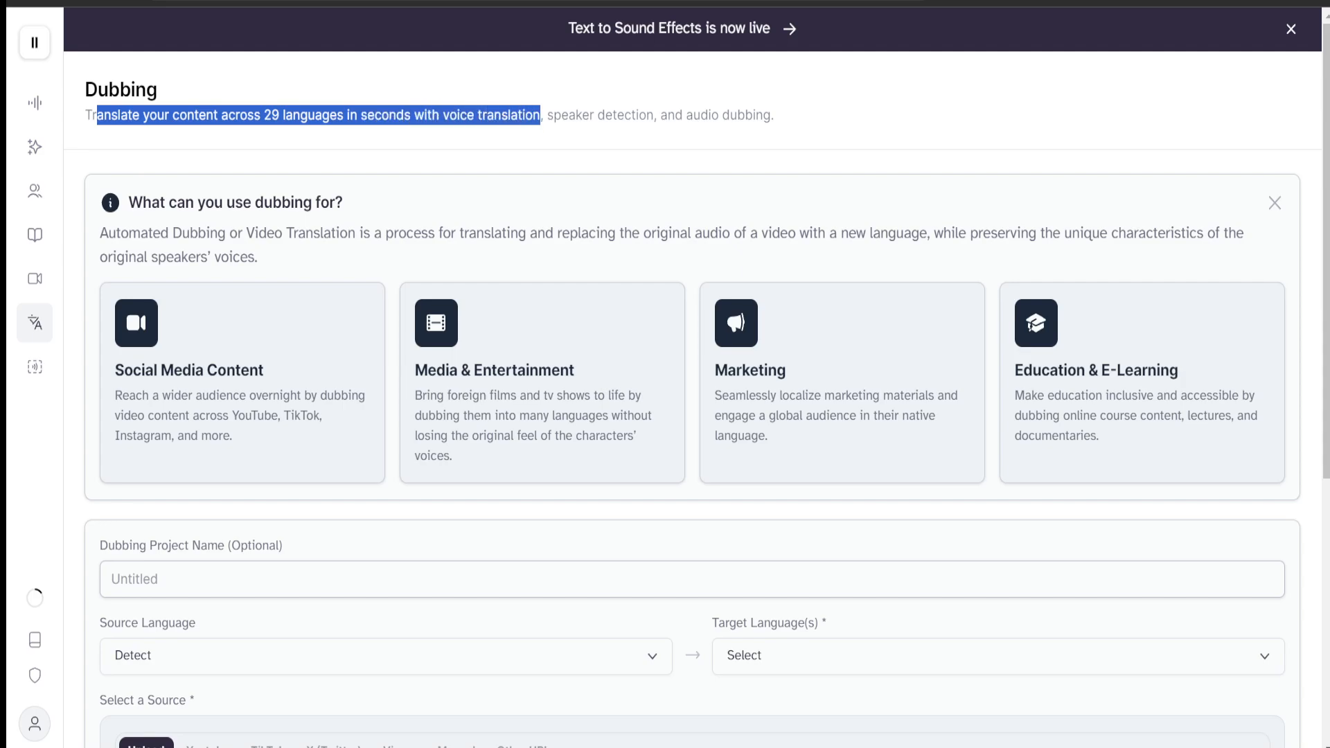
left_click_drag(540, 115, 773, 115)
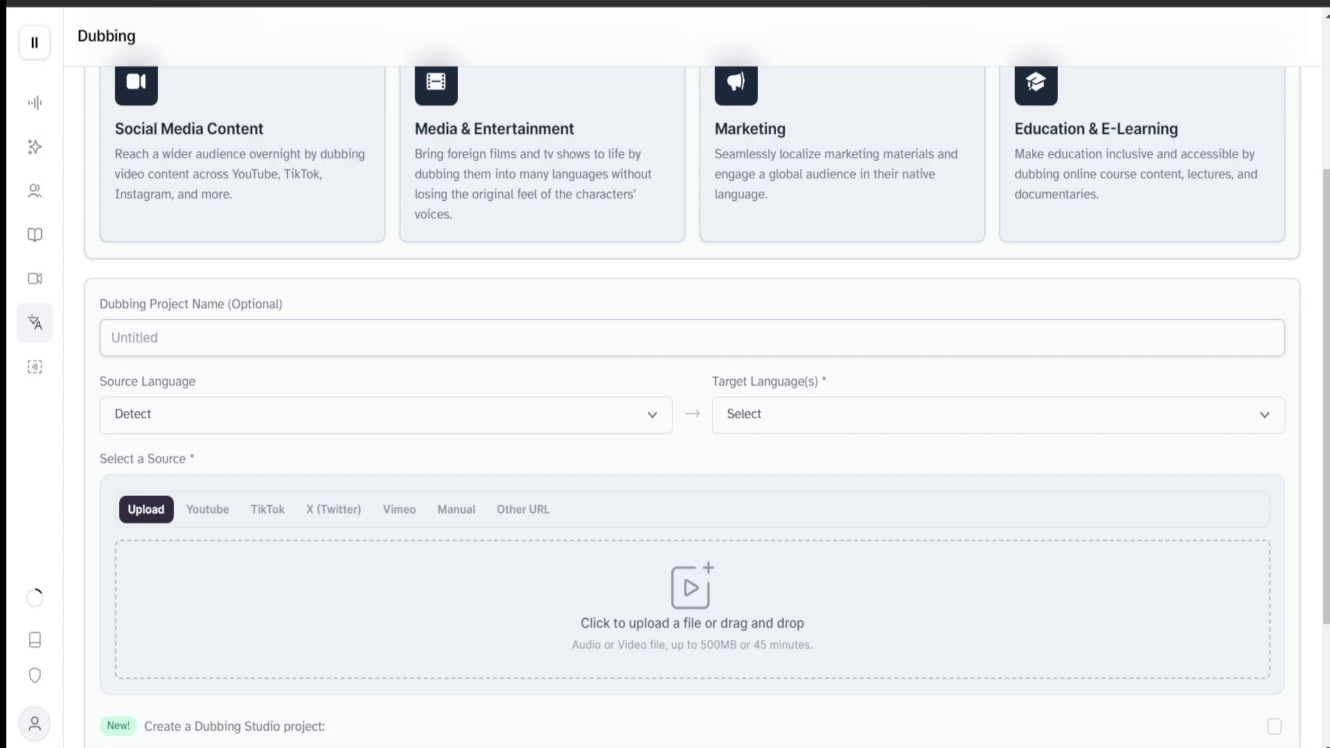
Review the dubbing source options, trying YouTube and TikTok and settling on YouTube.
scroll("down", 3)
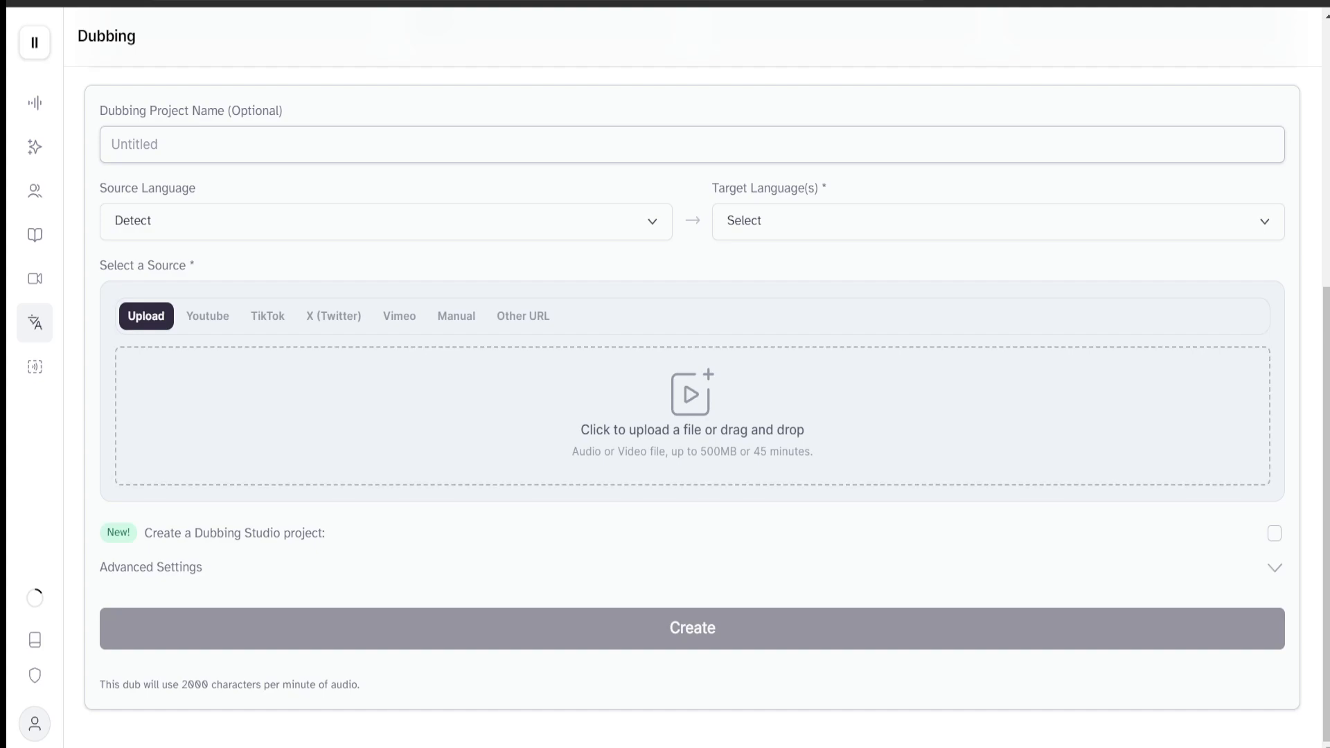
left_click(208, 316)
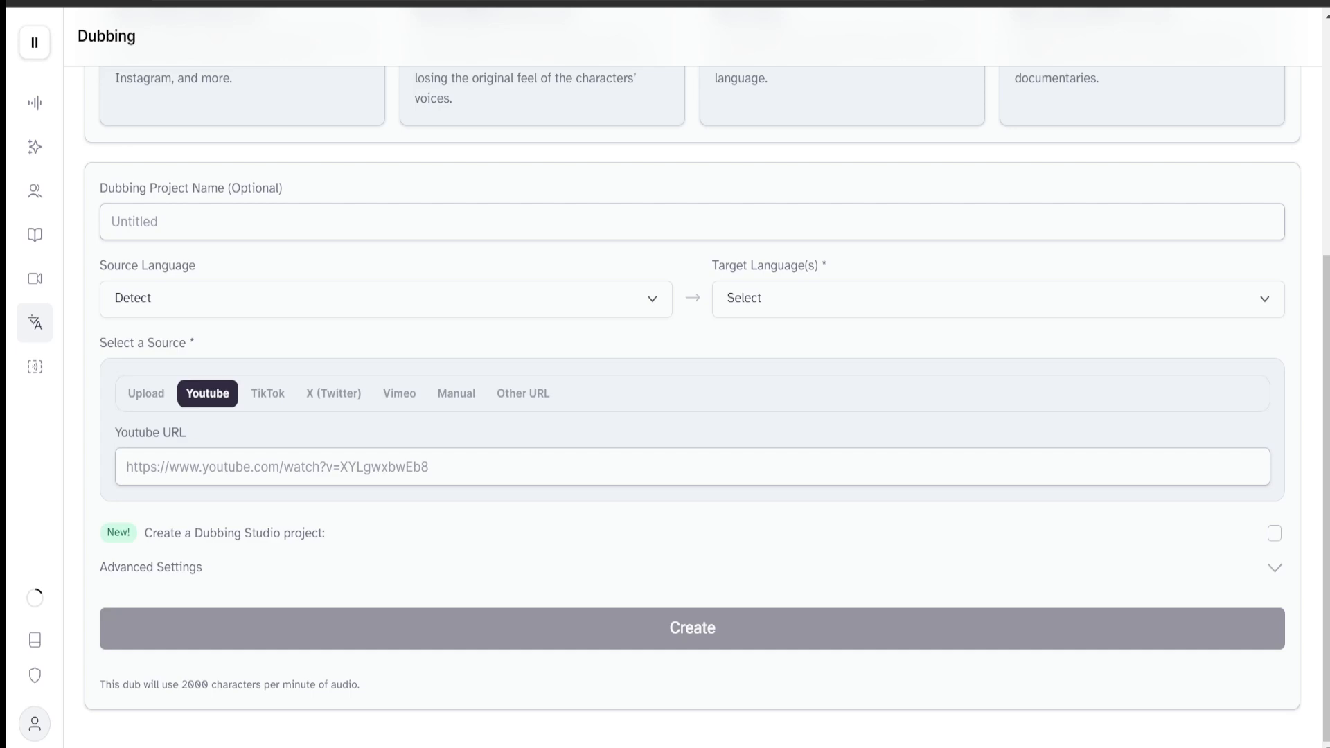
left_click(267, 393)
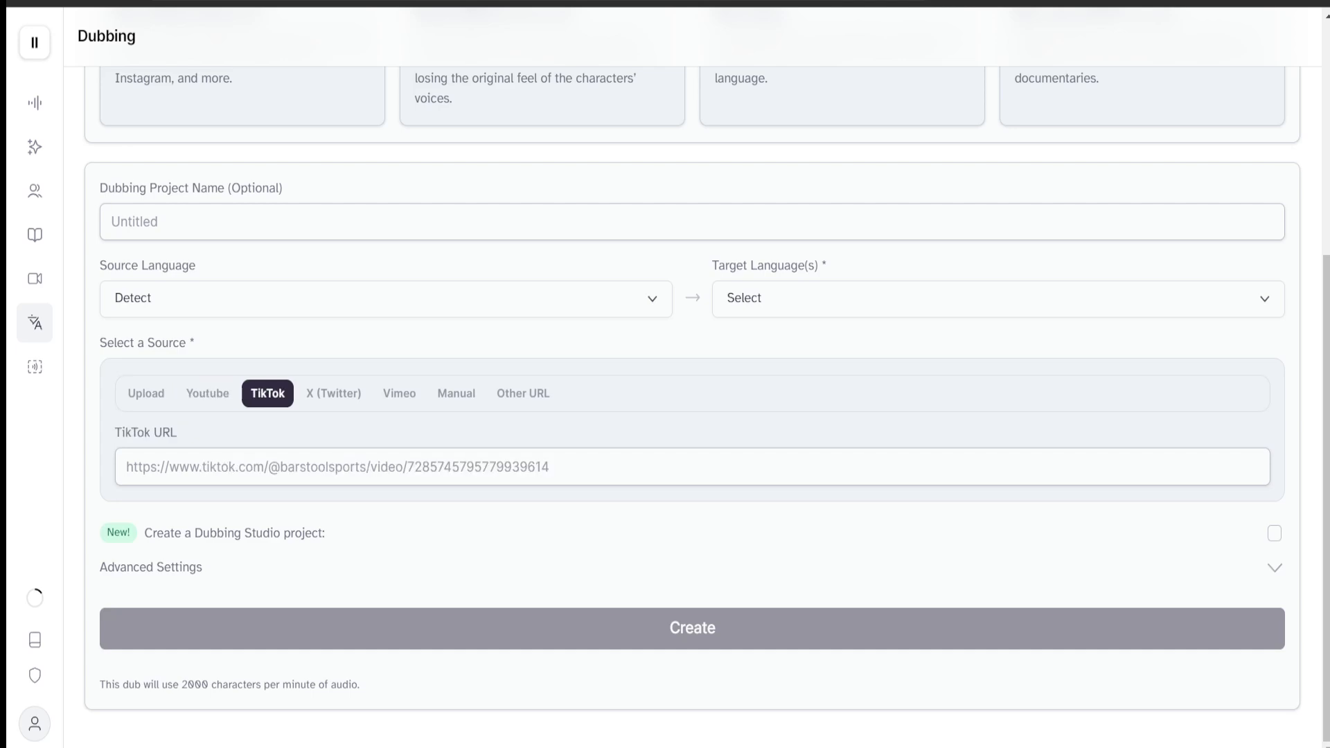
left_click(207, 393)
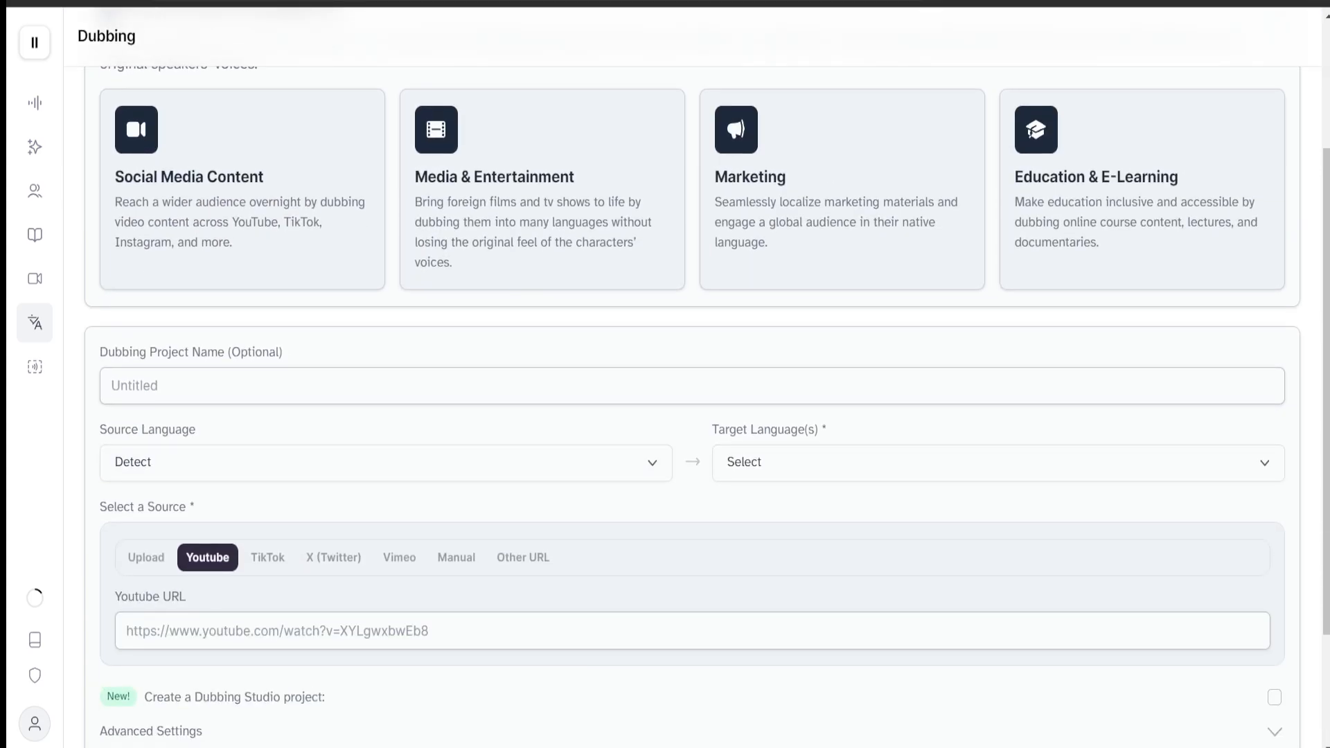
scroll("down", 3)
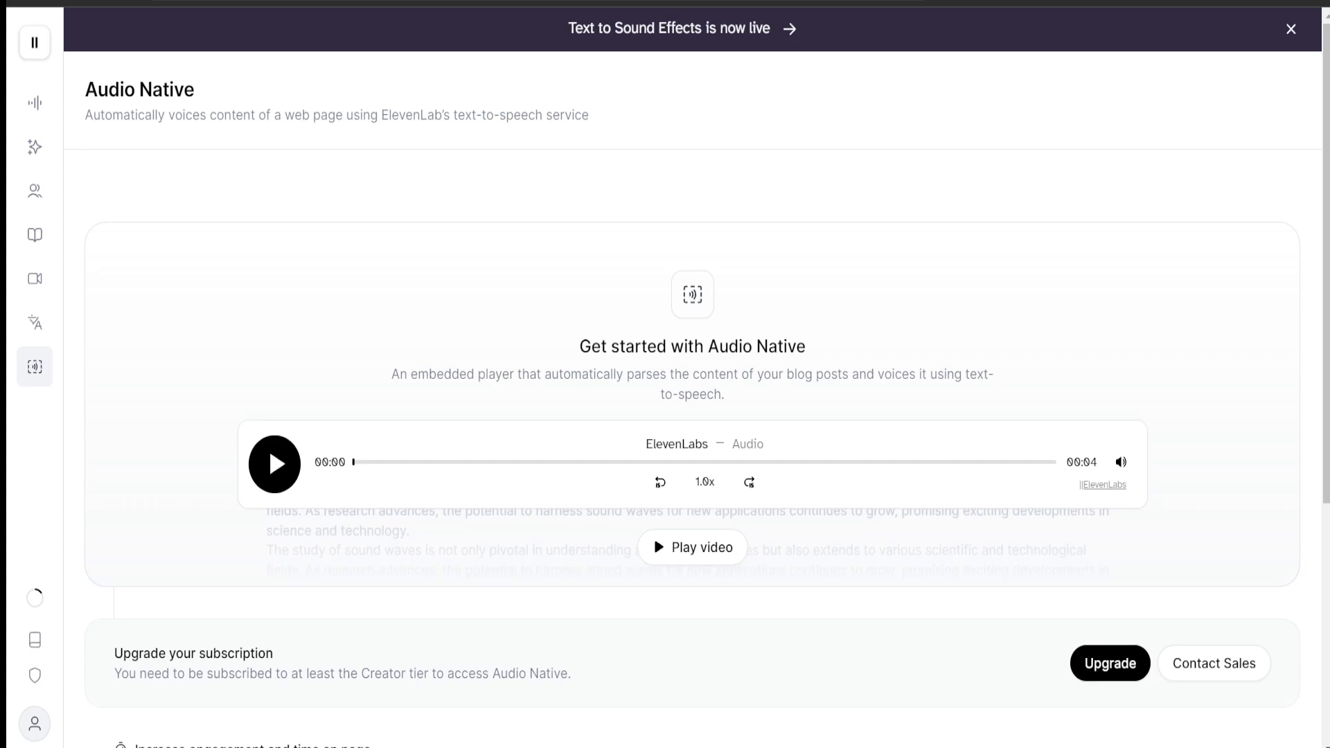
Highlight the Audio Native description and scroll through its benefits and Creator-tier requirement.
left_click_drag(385, 114, 464, 115)
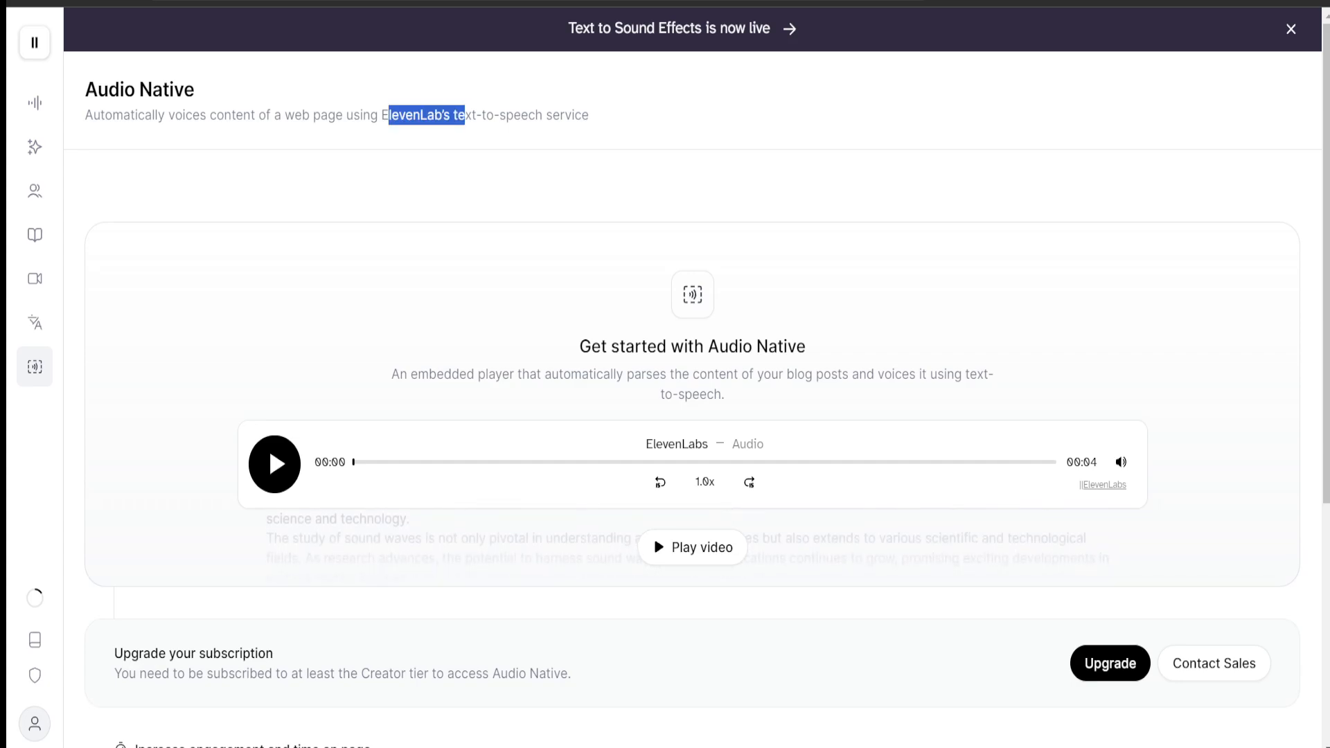
scroll("down", 3)
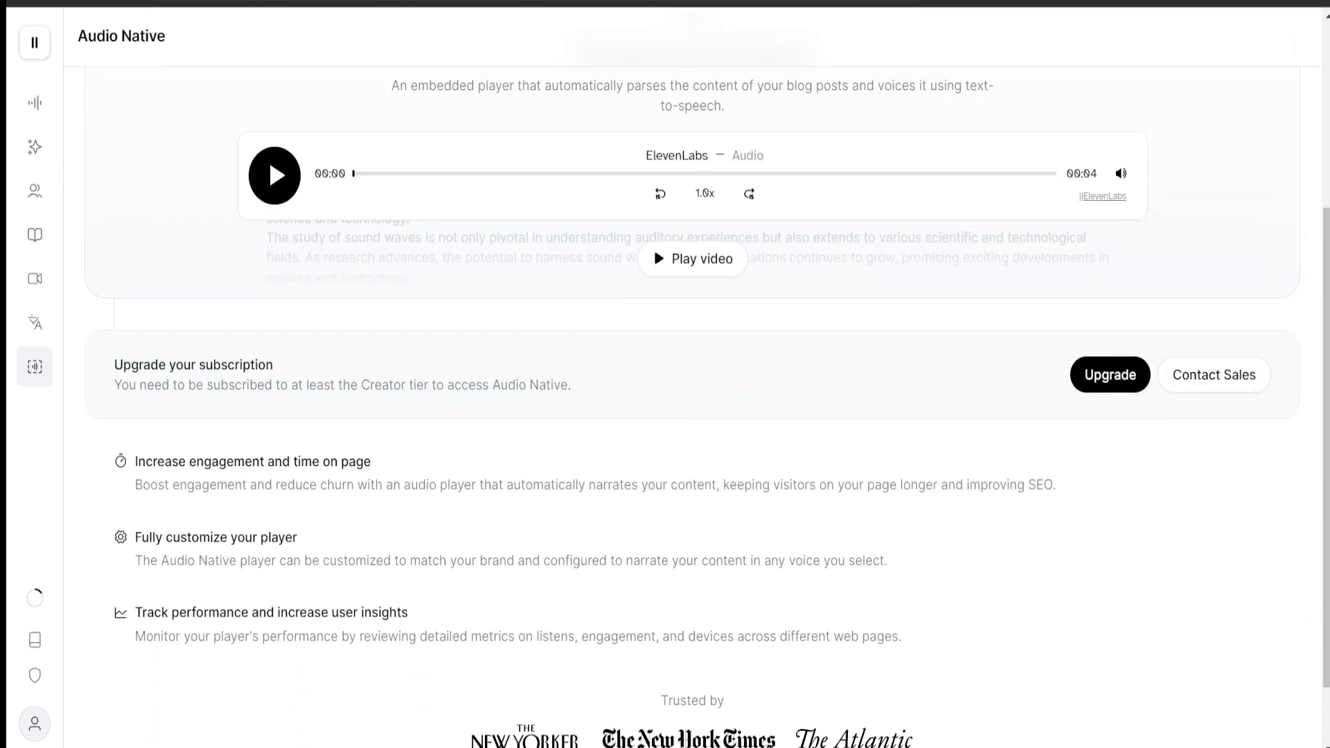
scroll("down", 3)
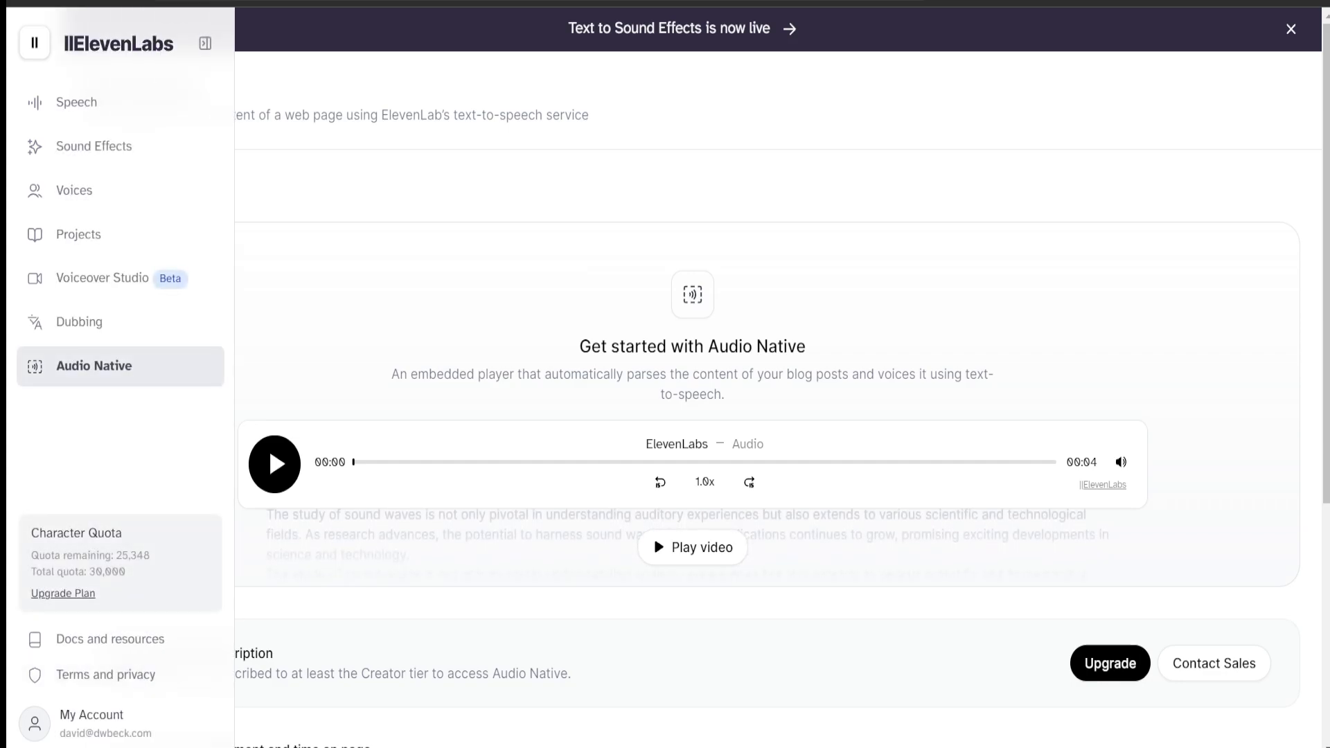
left_click(204, 43)
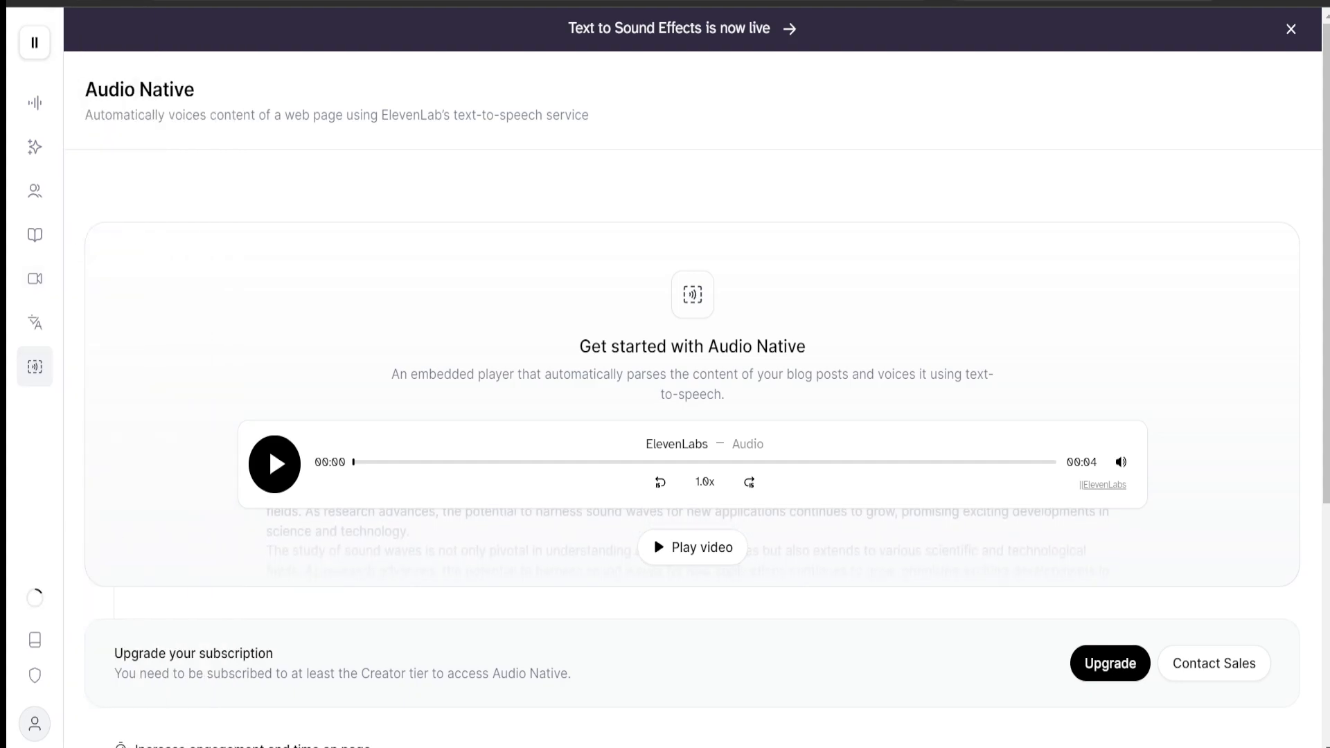
left_click(34, 42)
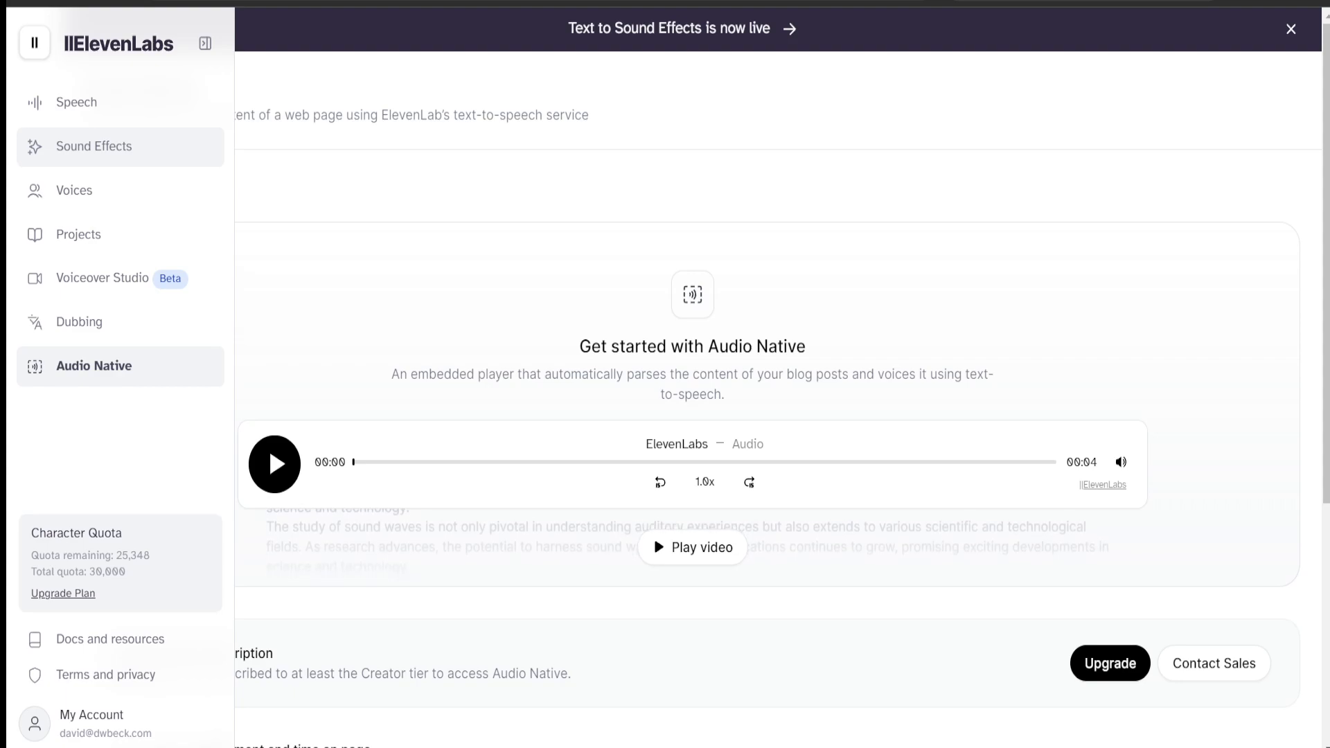
left_click(204, 43)
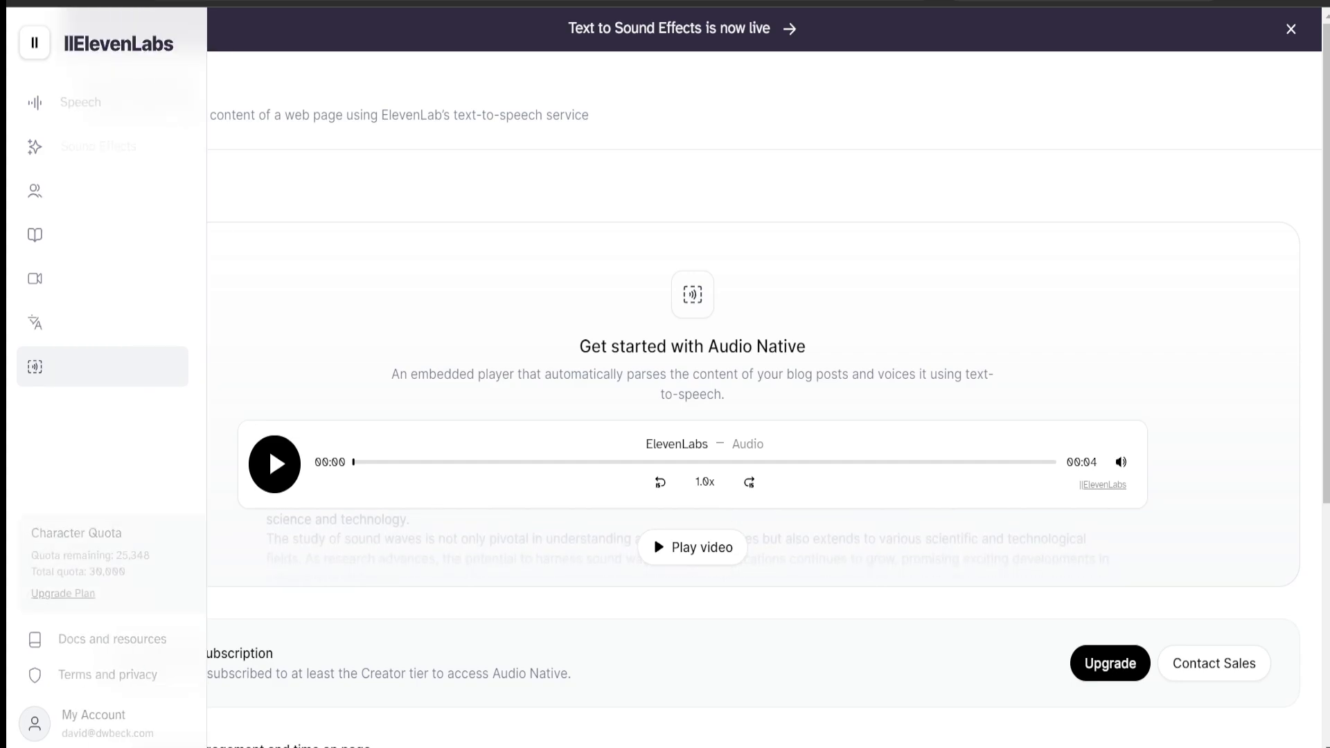
scroll("down", 3)
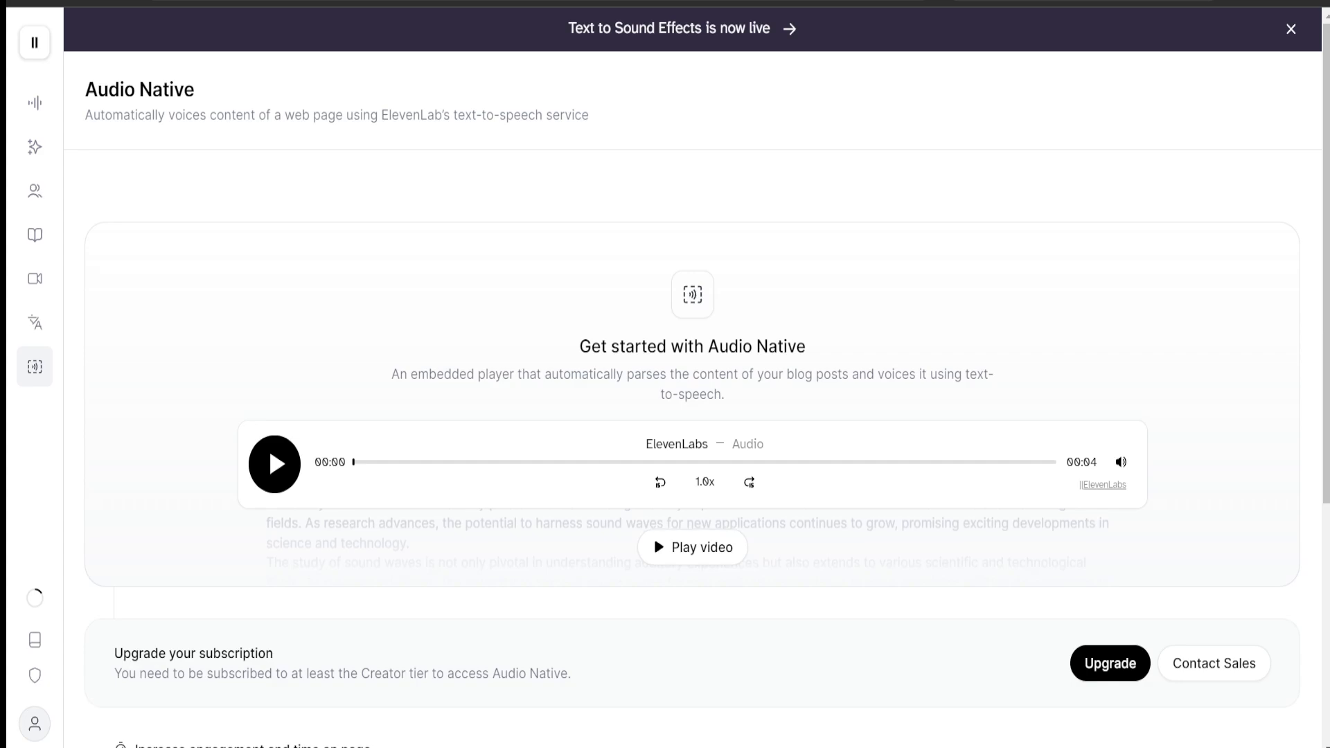
left_click(34, 43)
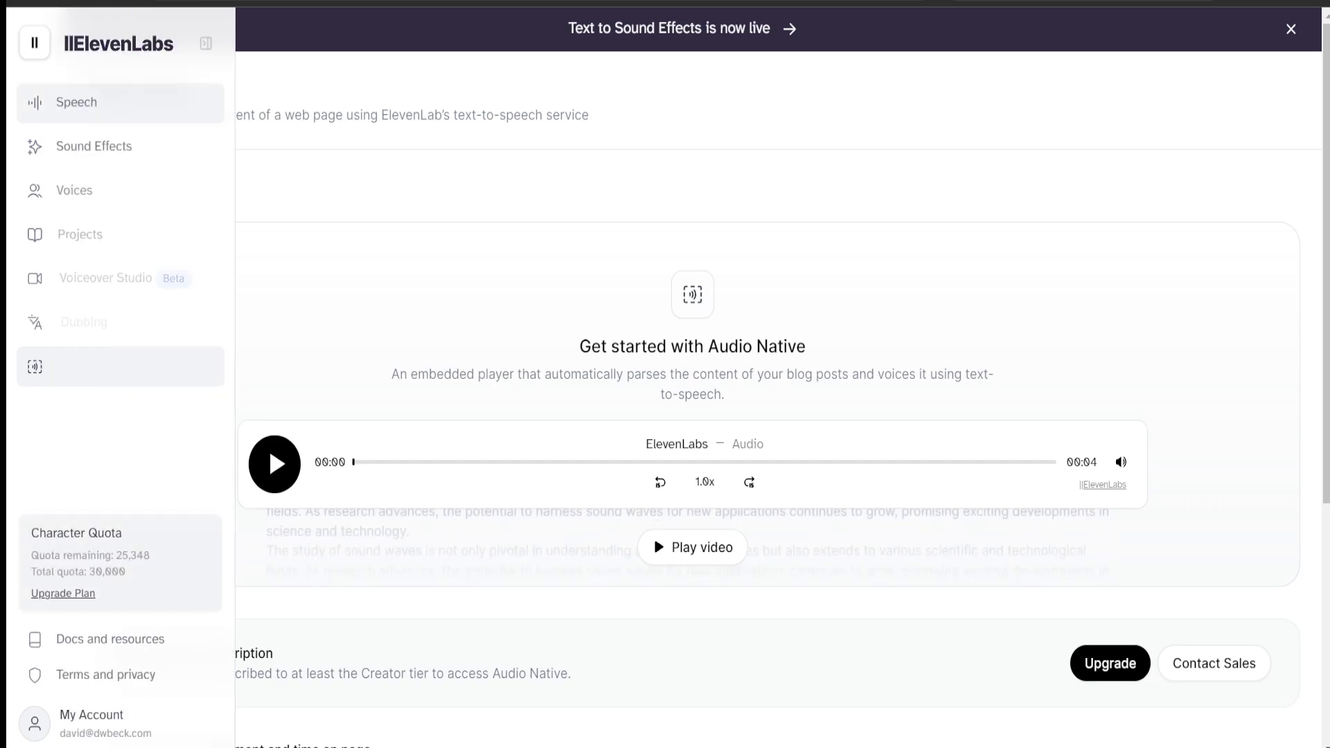